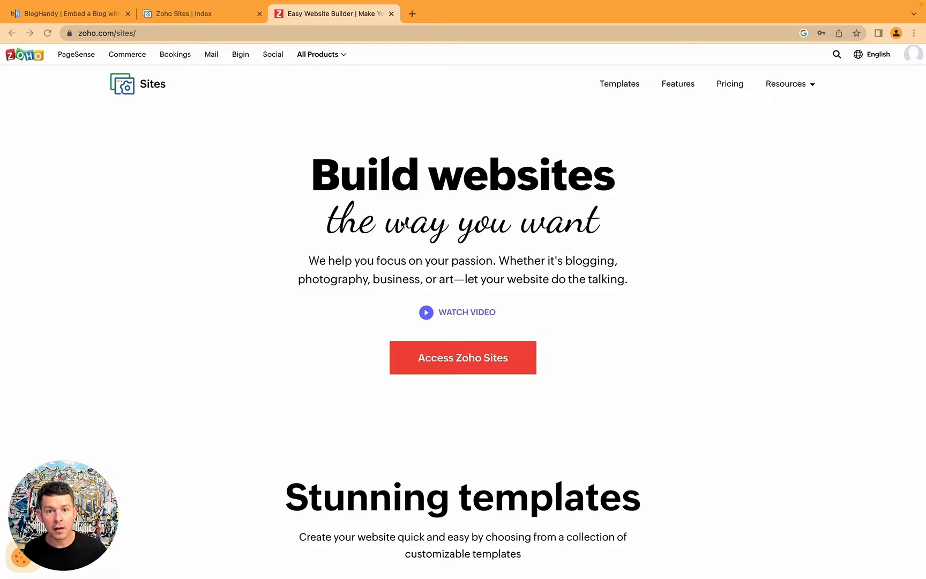
# - Name the new website 'My Travel Delights'
pyautogui.scroll(-3)
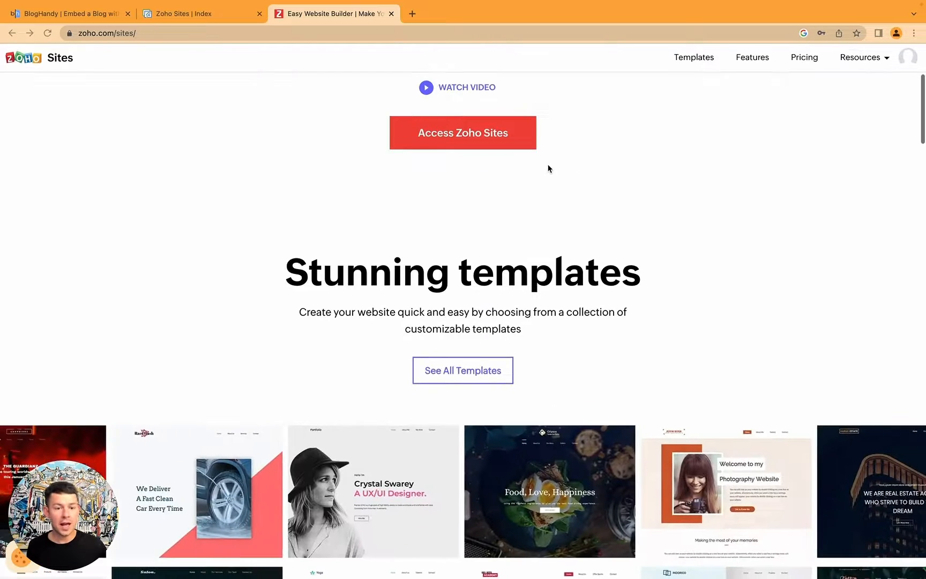
pyautogui.scroll(-3)
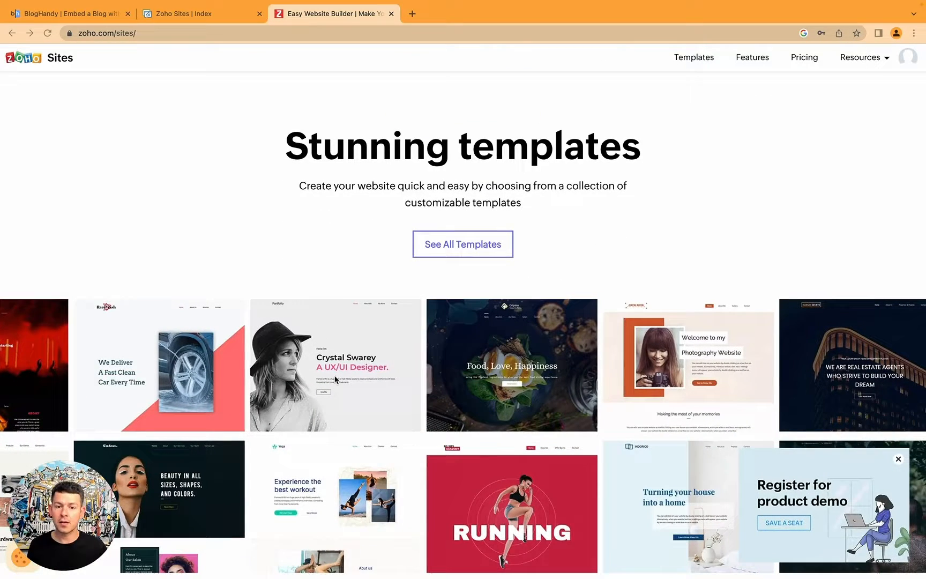
pyautogui.scroll(-3)
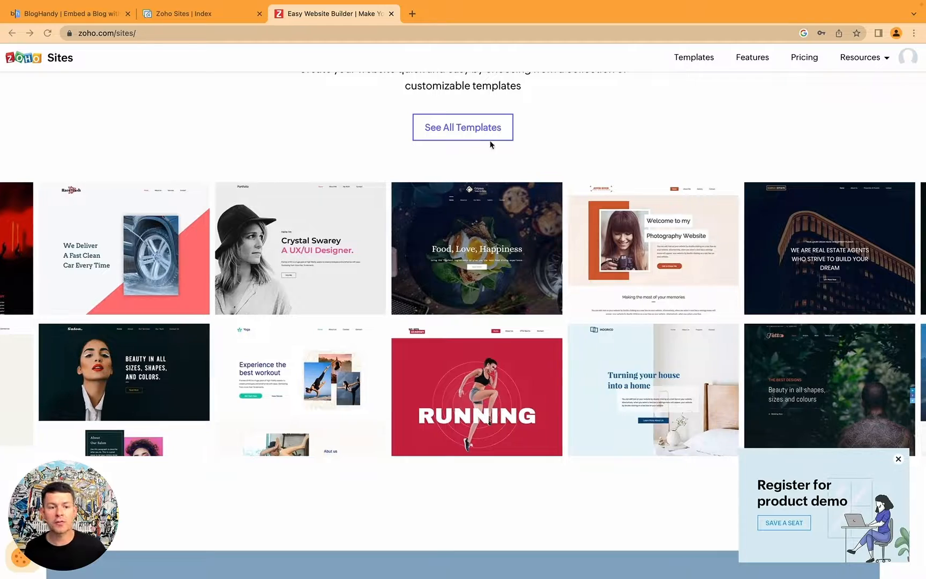
pyautogui.scroll(-3)
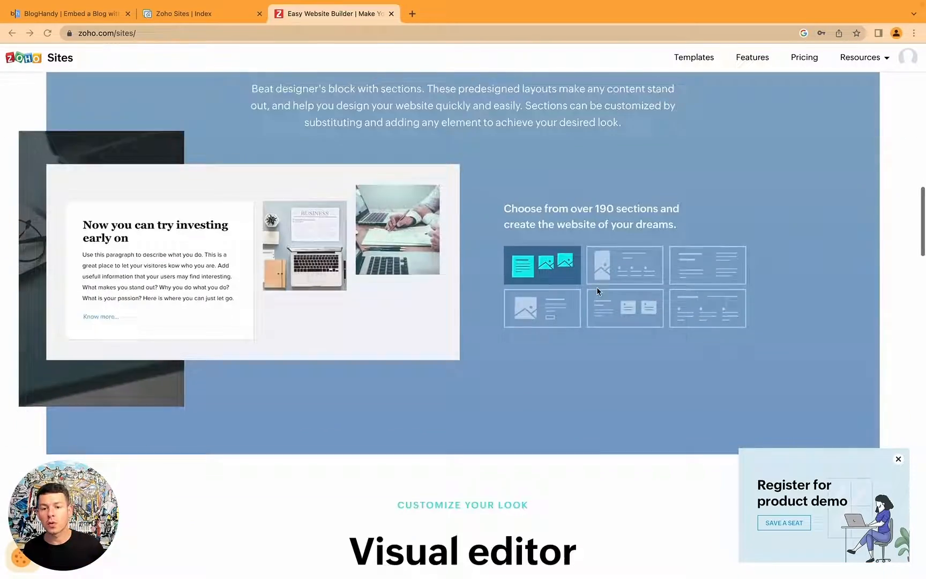
pyautogui.scroll(-3)
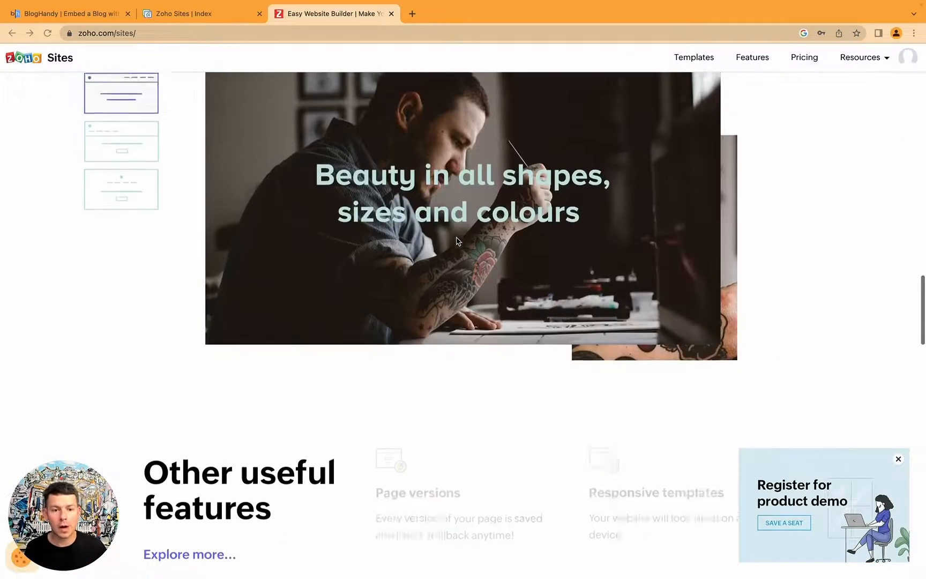
pyautogui.scroll(-3)
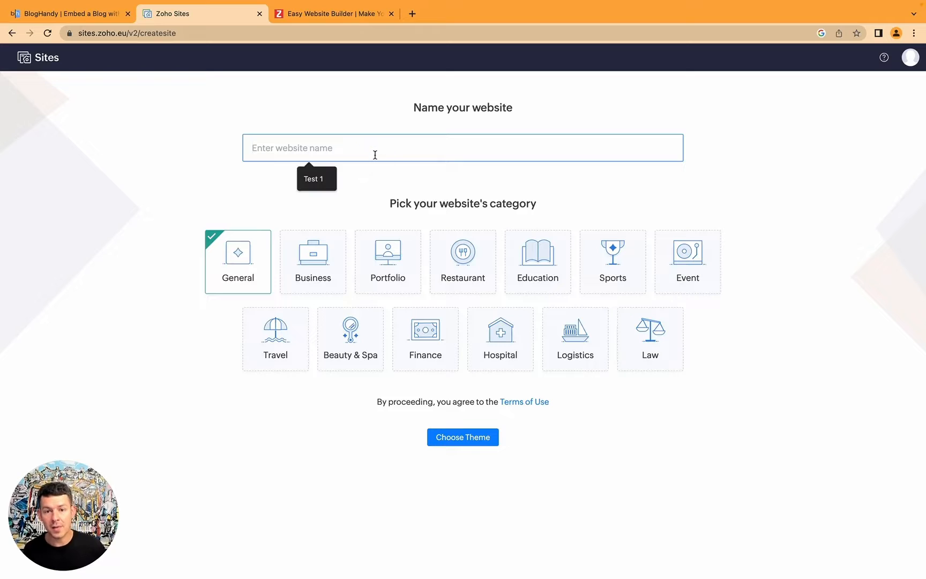
pyautogui.write('My Travel De')
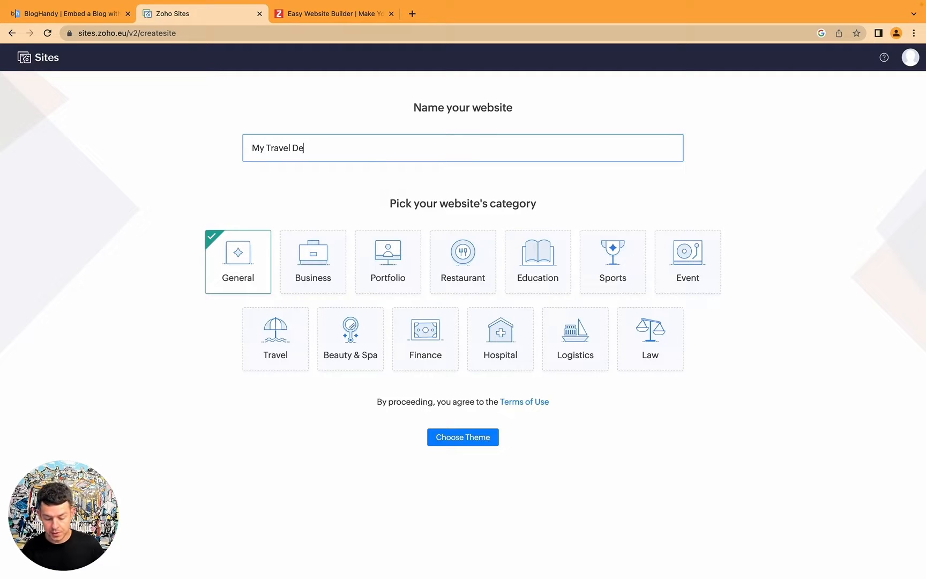
pyautogui.write('lights')
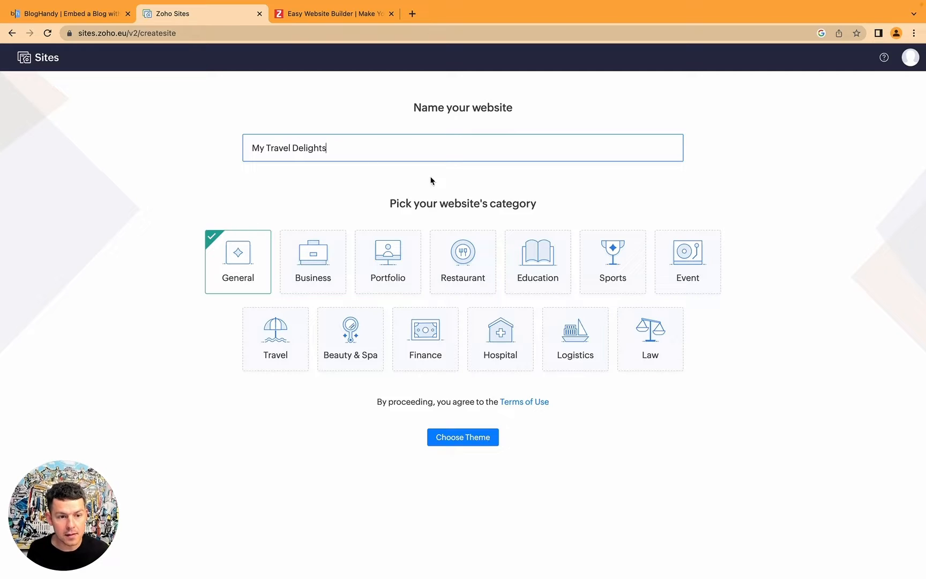
# - Choose the Travel category and proceed to theme selection
pyautogui.click(275, 339)
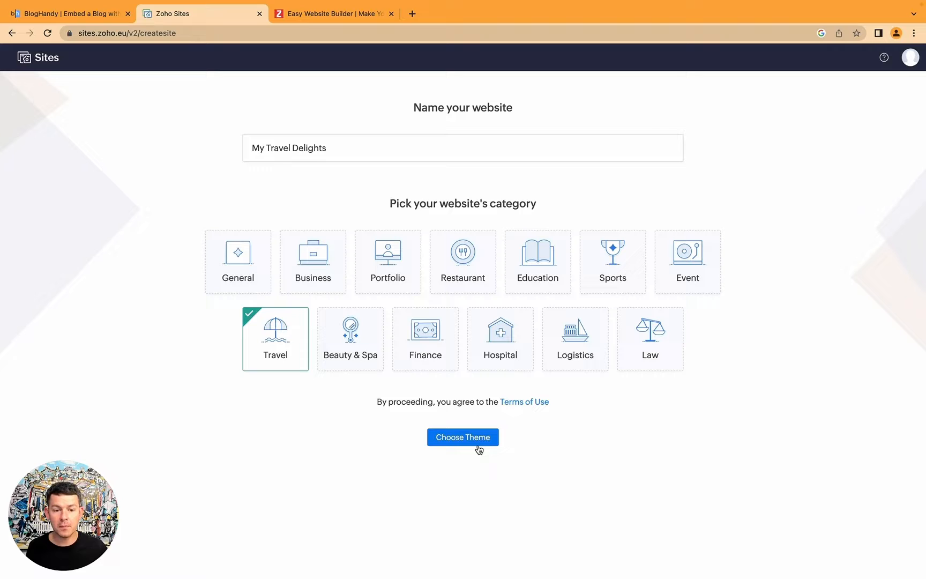
pyautogui.click(462, 437)
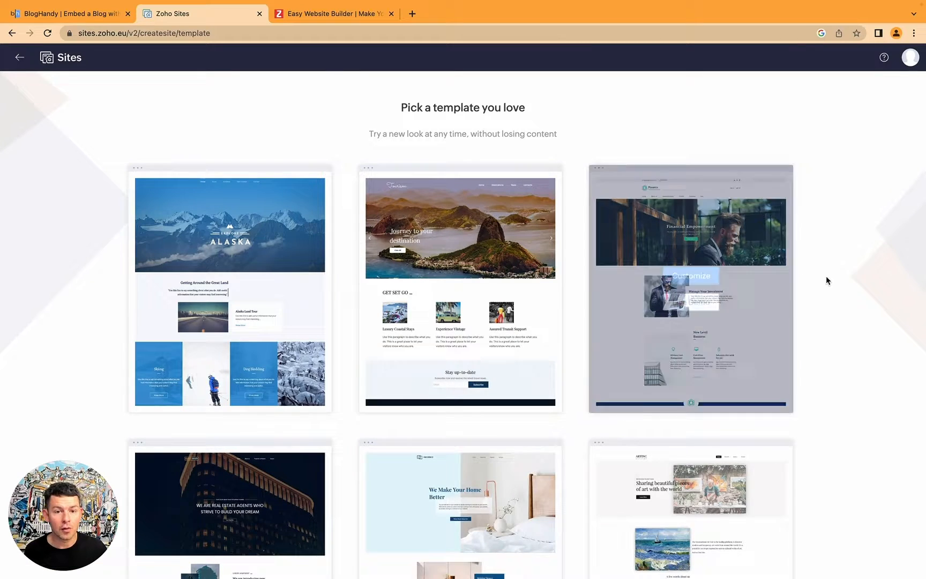
# - Customize the 'Journey to your destination' travel template with the bay photo
pyautogui.scroll(-3)
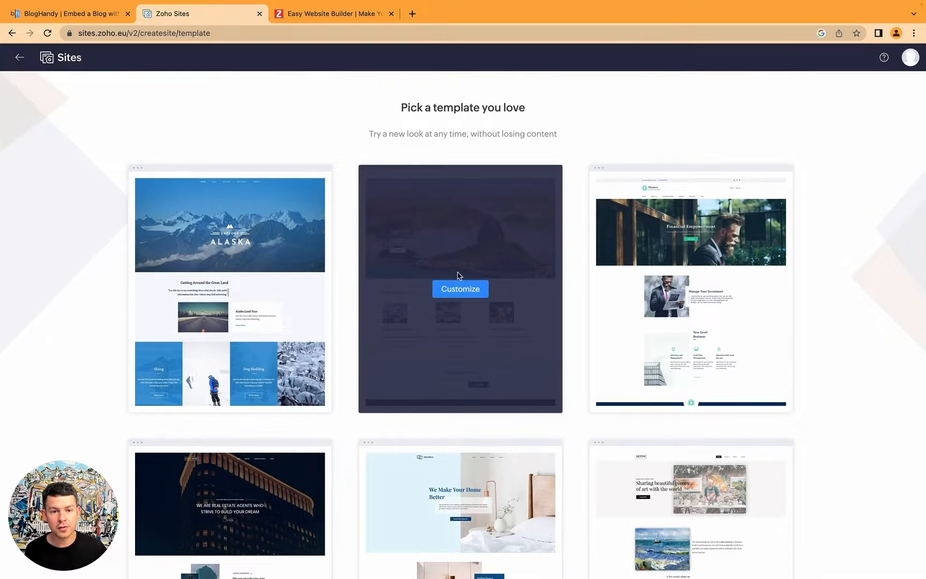
pyautogui.click(460, 289)
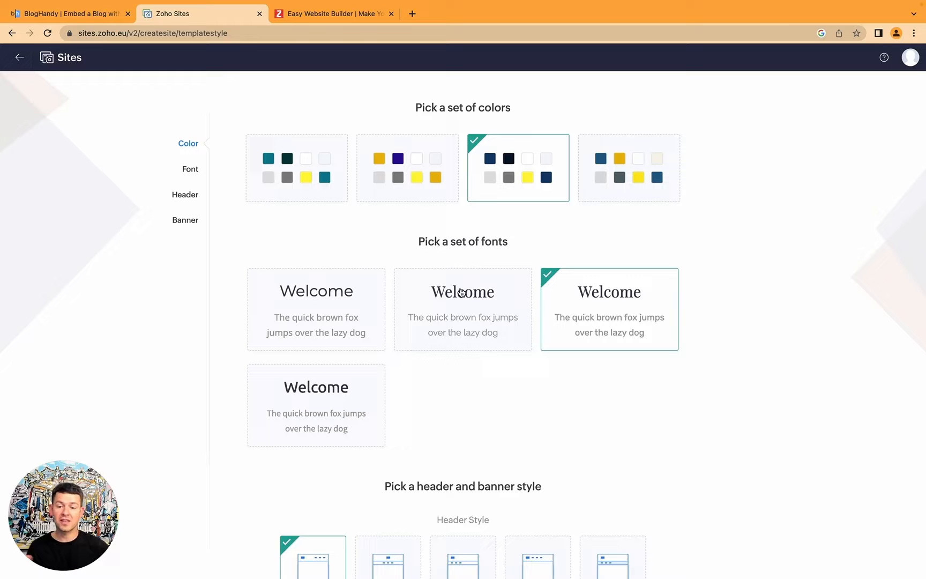
pyautogui.moveTo(499, 336)
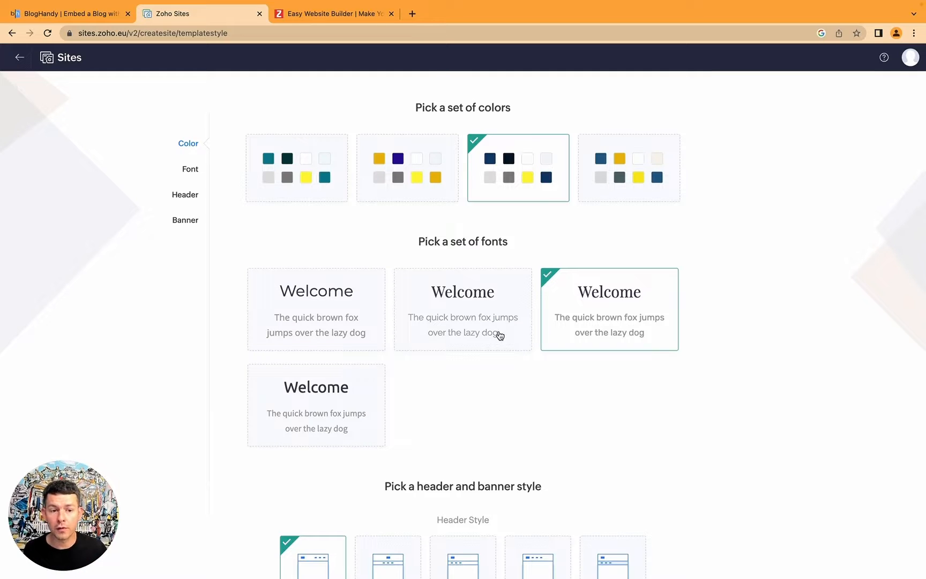
pyautogui.scroll(-3)
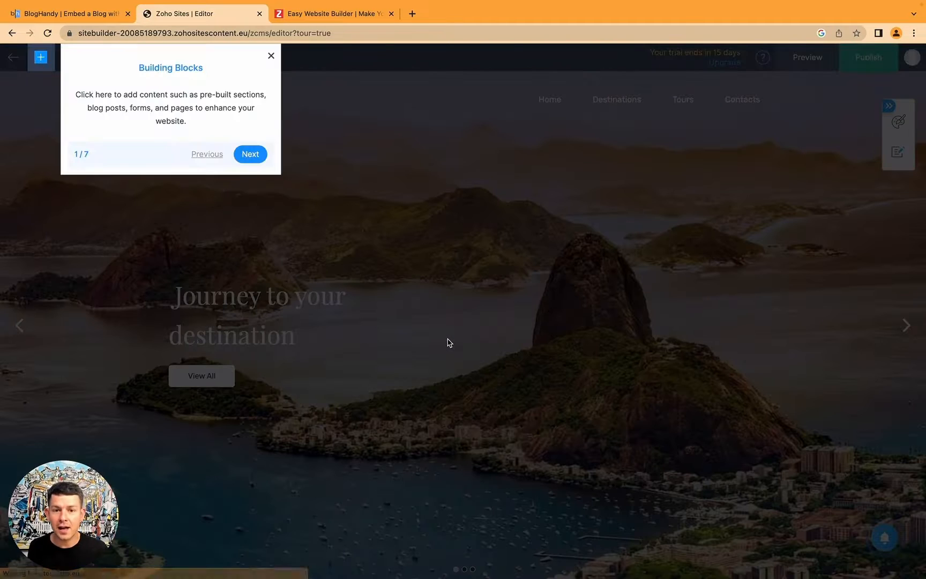
# - Dismiss the Building Blocks guided tour to leave the Tourism homepage editable
pyautogui.click(272, 55)
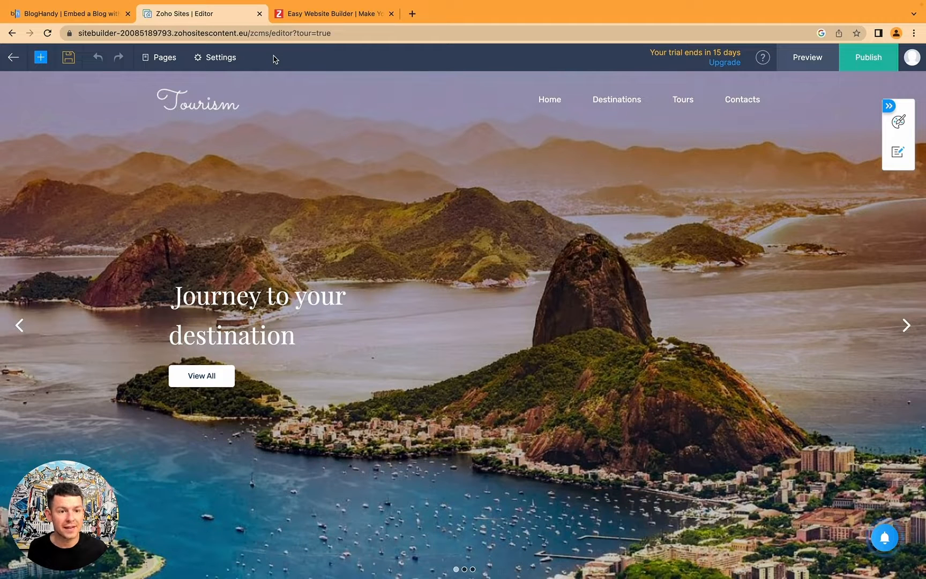
pyautogui.moveTo(352, 118)
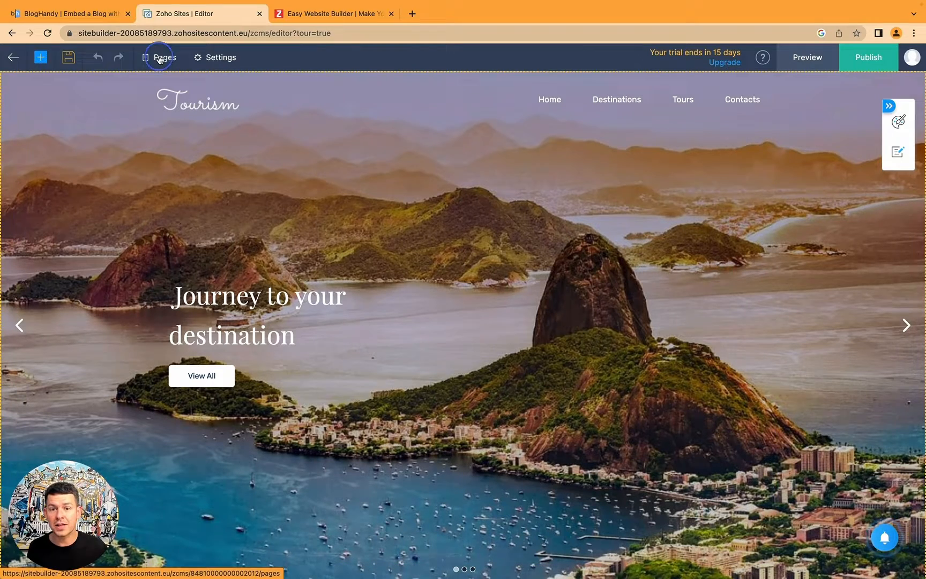
# - Create a new page named 'My Blog' with URL my-blog in the site navigation
pyautogui.click(165, 57)
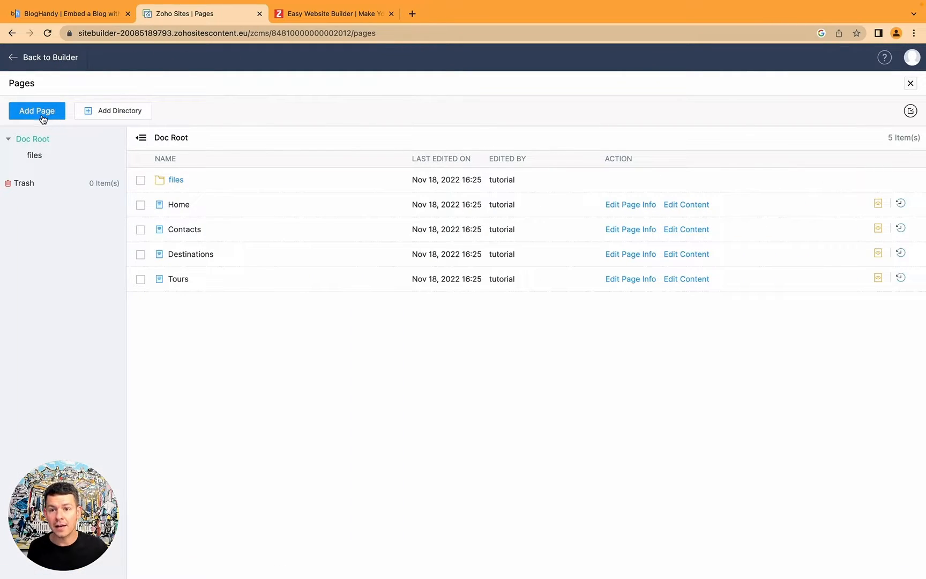
pyautogui.click(36, 110)
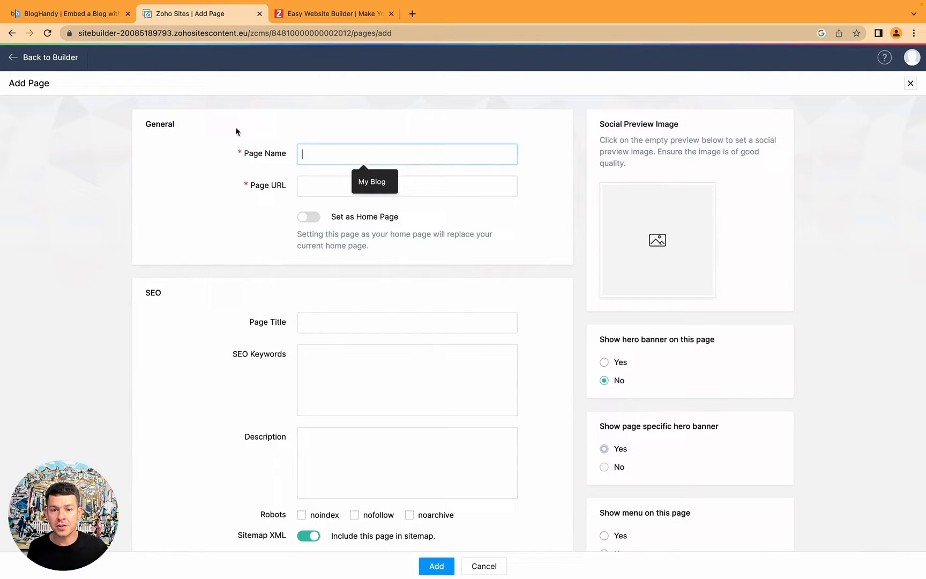
pyautogui.write('My Blog')
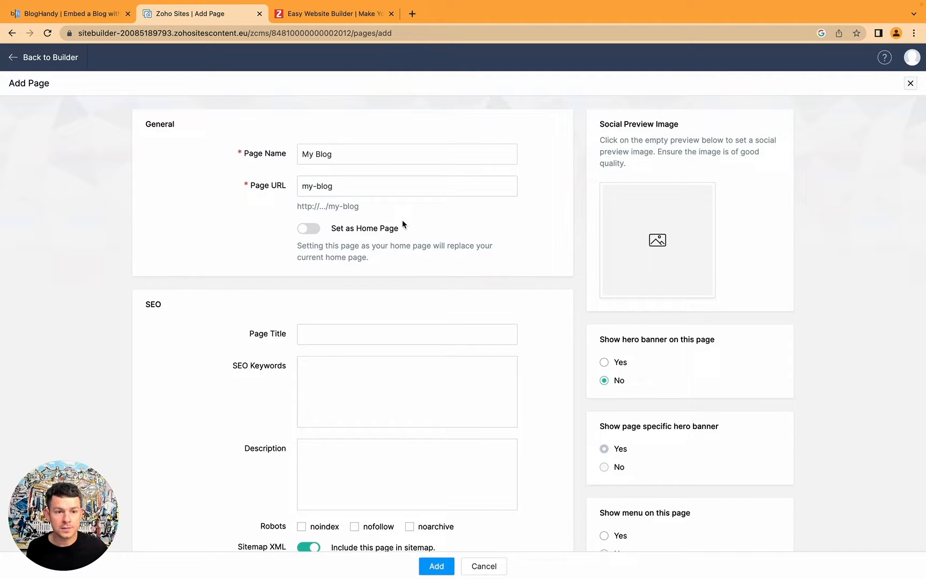
pyautogui.scroll(-3)
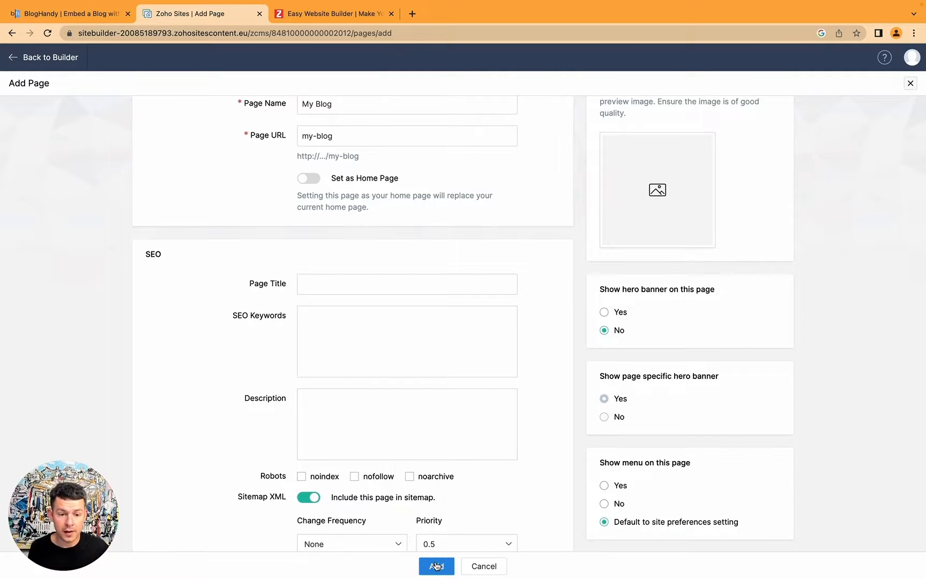
pyautogui.click(436, 566)
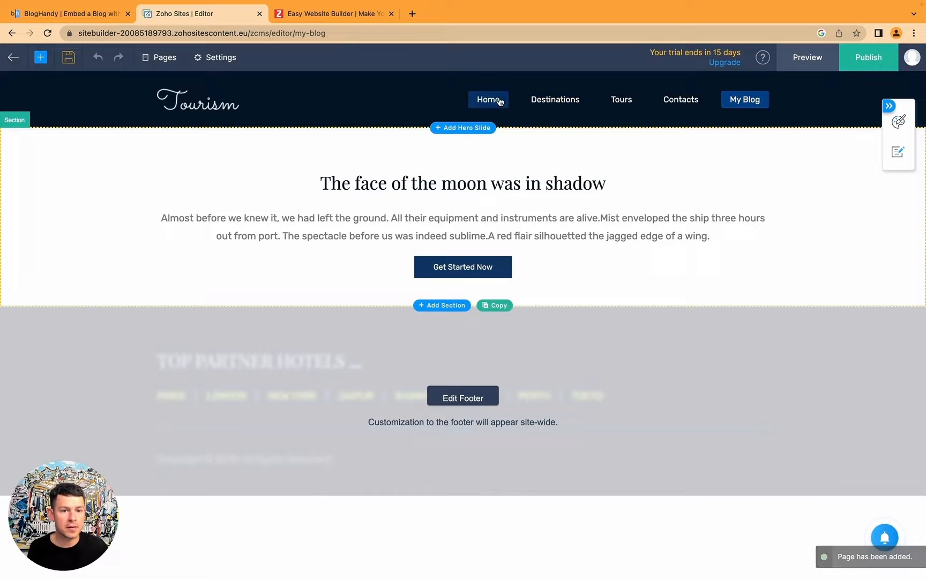
# - Delete the Get Started Now button from the My Blog page
pyautogui.click(462, 183)
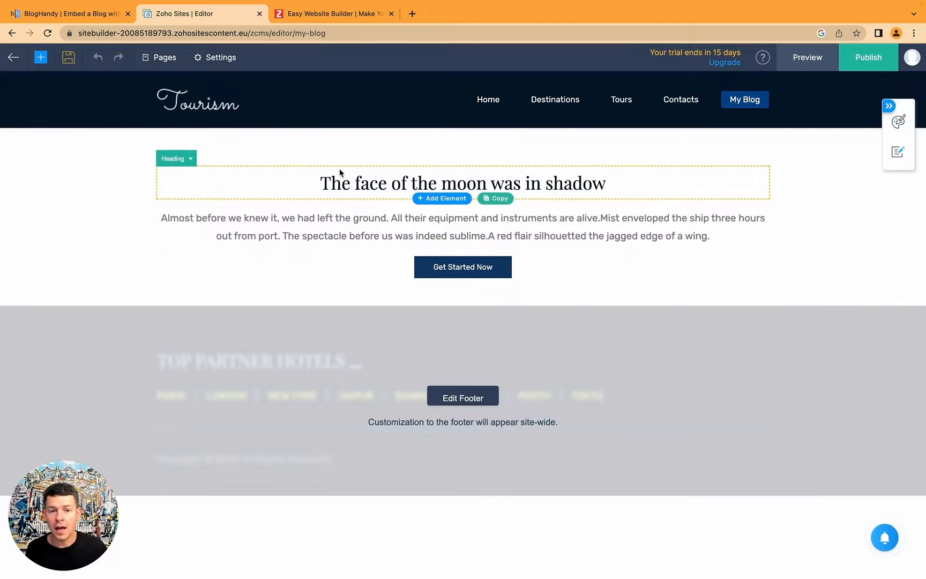
pyautogui.click(462, 267)
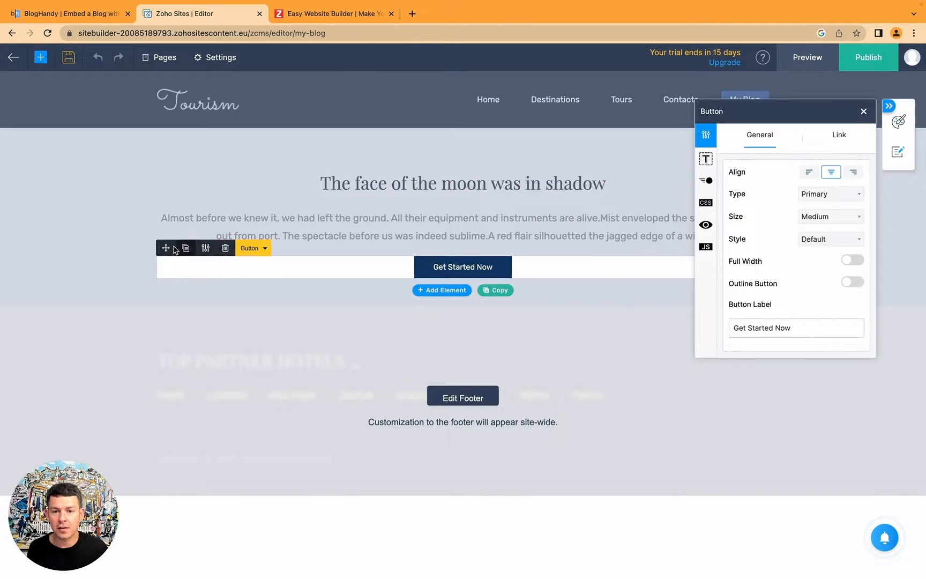
pyautogui.click(225, 248)
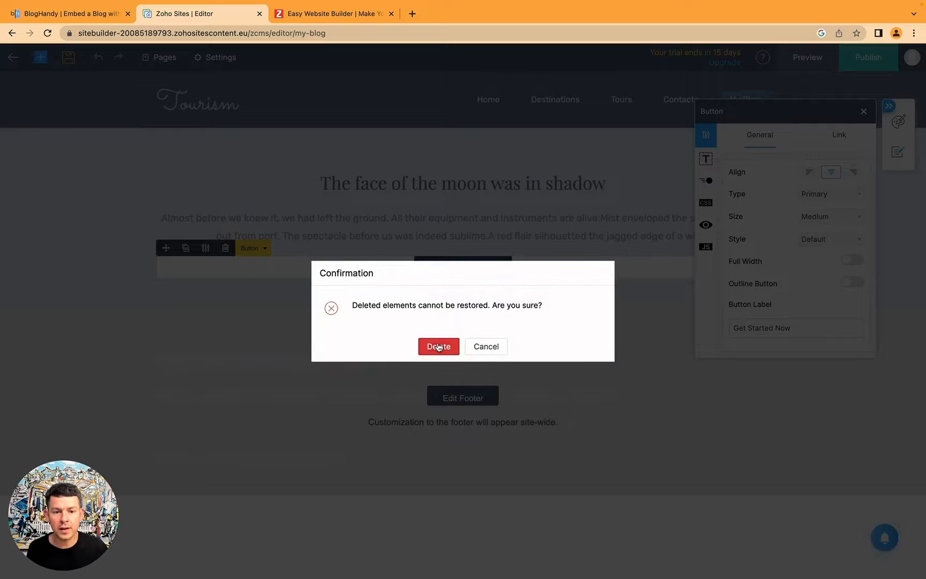
pyautogui.click(438, 347)
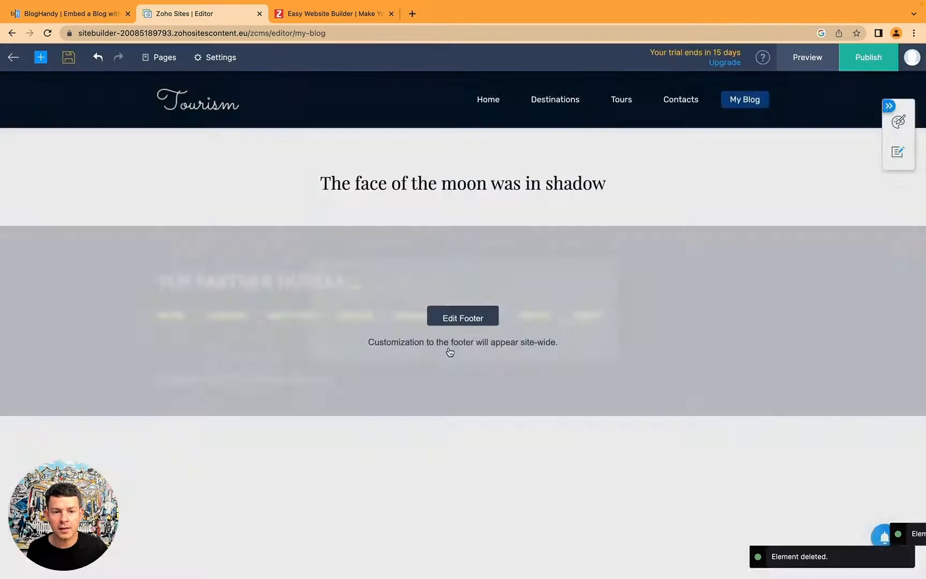
# - Delete the moon heading, leaving the column empty for a new element
pyautogui.click(462, 183)
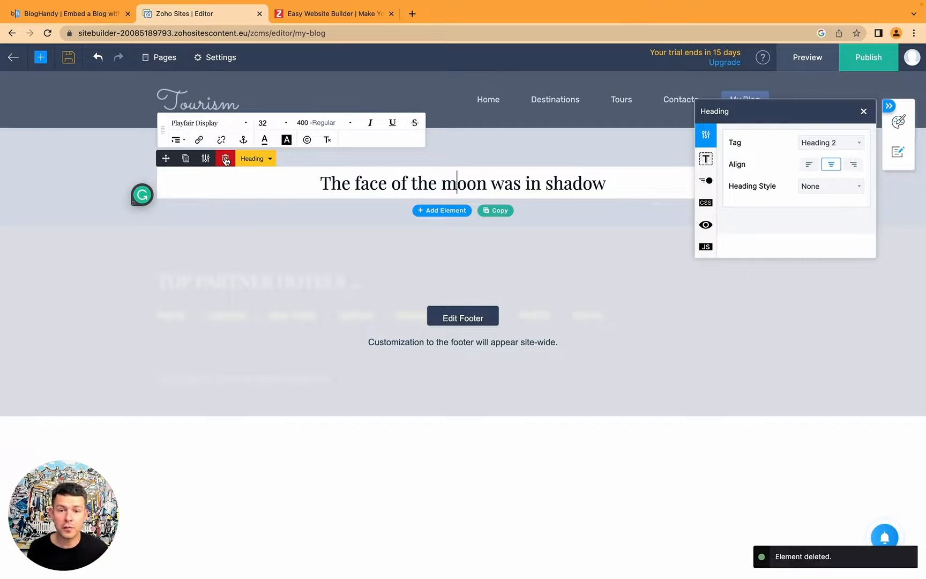
pyautogui.click(226, 159)
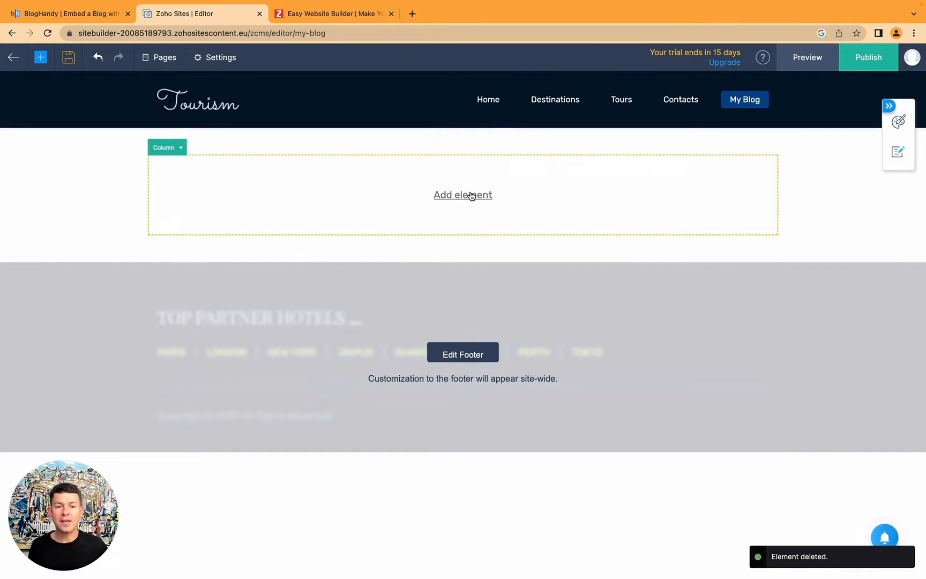
pyautogui.click(40, 57)
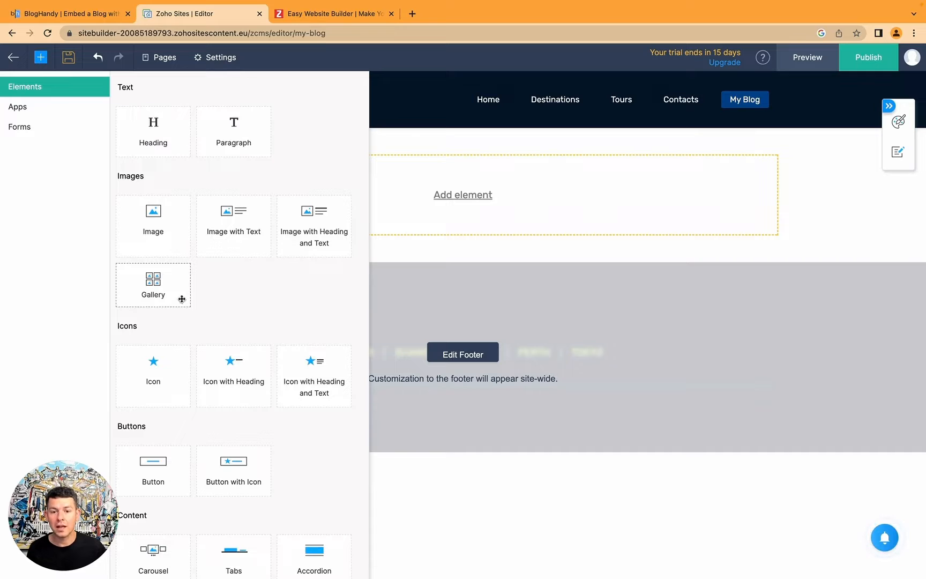
# - Add a Code Snippet element and name it 'BlogHandy Code Snippet'
pyautogui.scroll(-3)
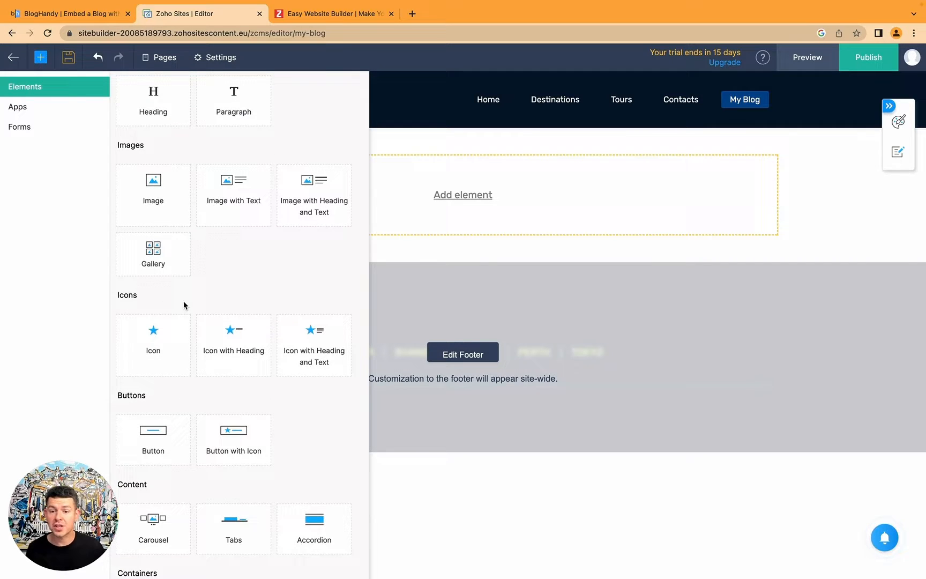
pyautogui.scroll(-3)
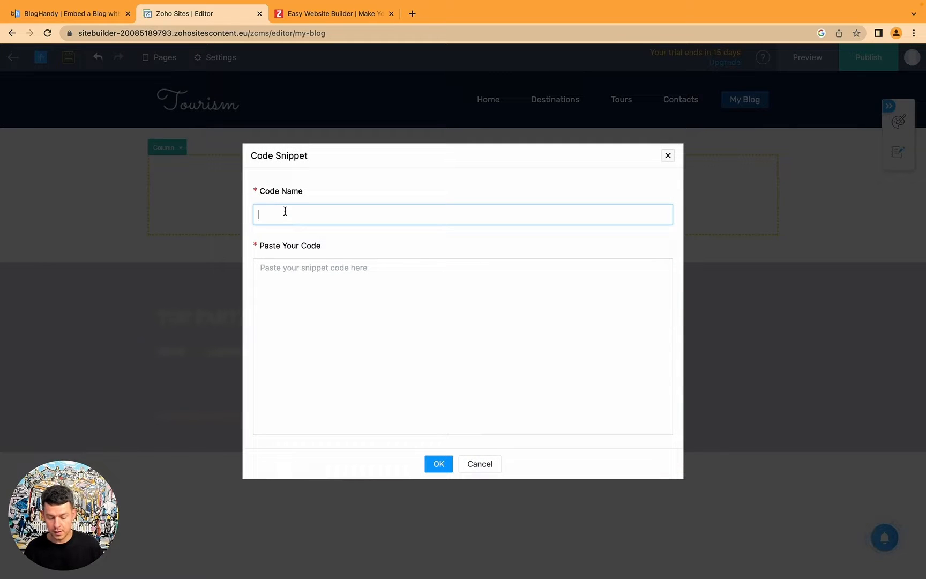
pyautogui.write('BlogHnDY')
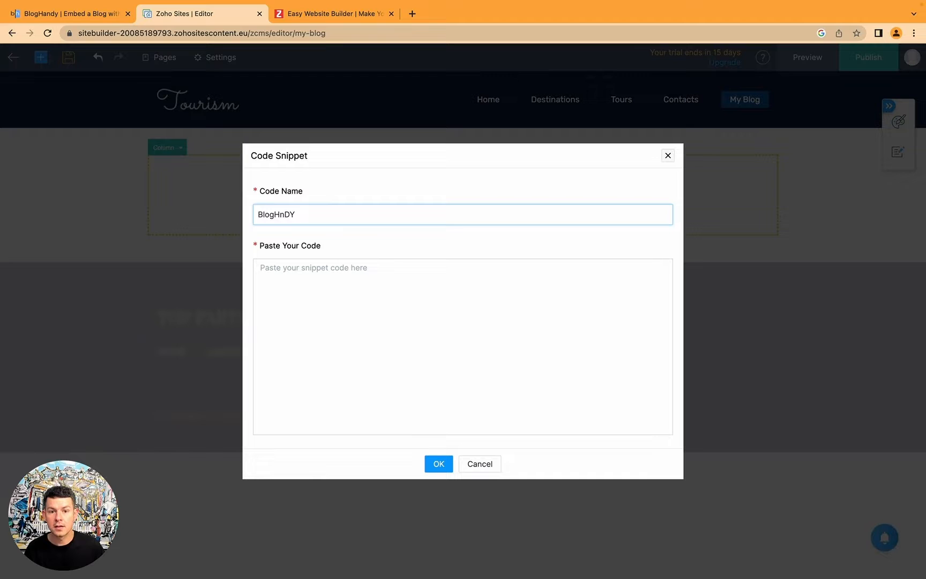
pyautogui.write('BlogHandy Code Snippet')
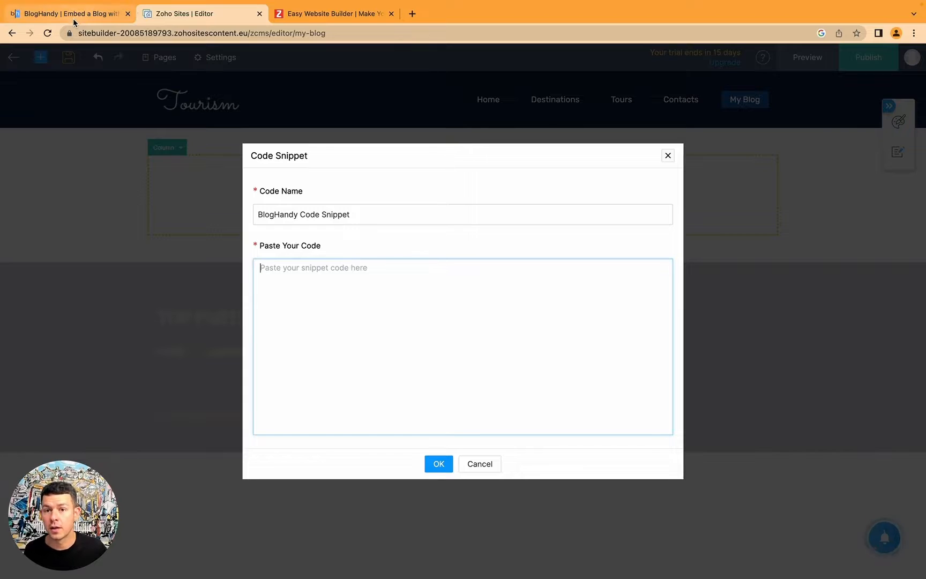
# - Copy BlogHandy's Step 1 script code and bring it into the Zoho Sites snippet
pyautogui.click(67, 13)
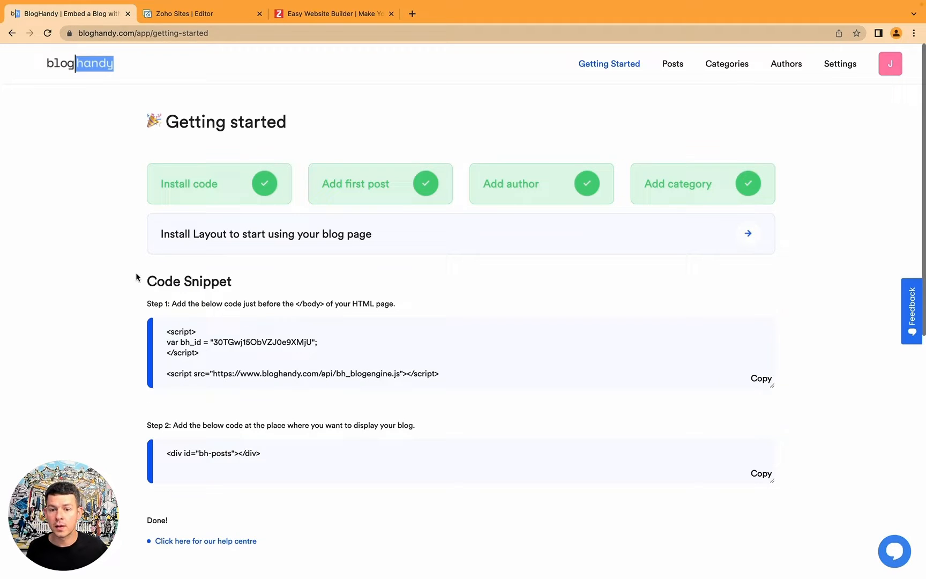
pyautogui.moveTo(609, 65)
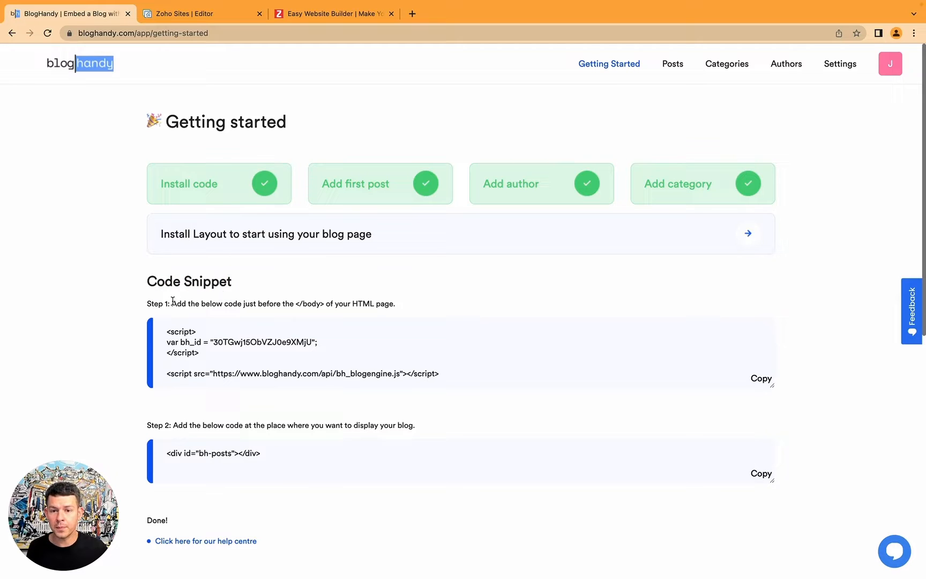
pyautogui.moveTo(148, 303); pyautogui.dragTo(209, 304)
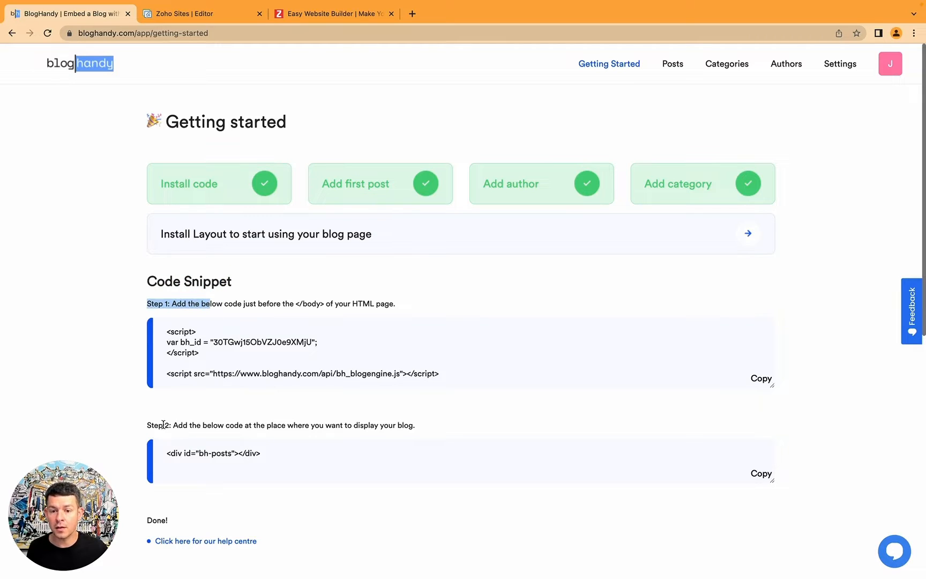
pyautogui.click(761, 379)
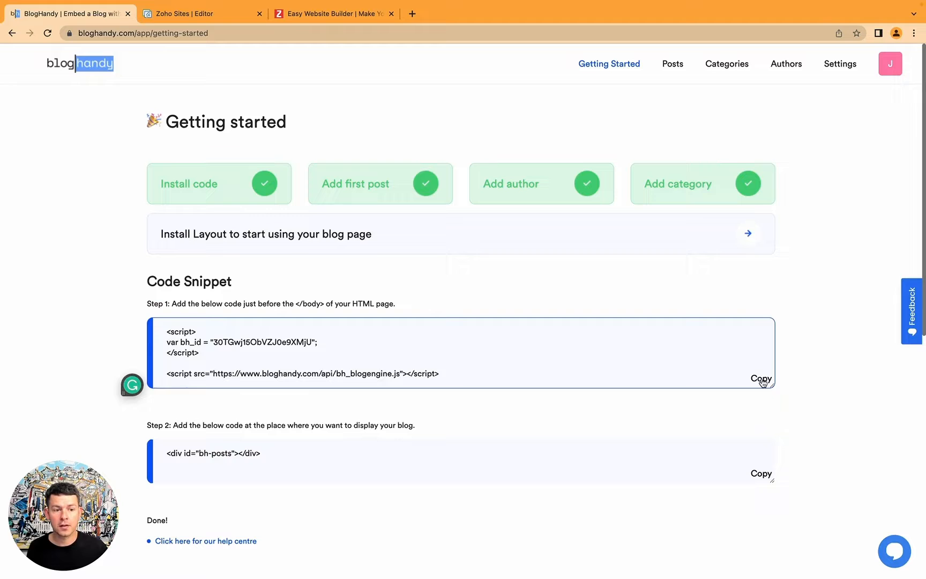
pyautogui.click(761, 379)
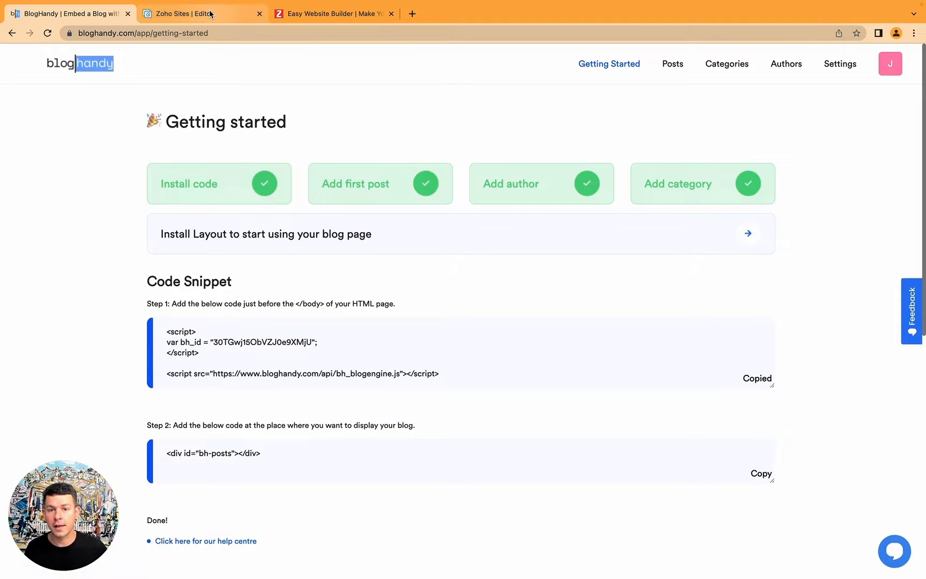
pyautogui.click(200, 13)
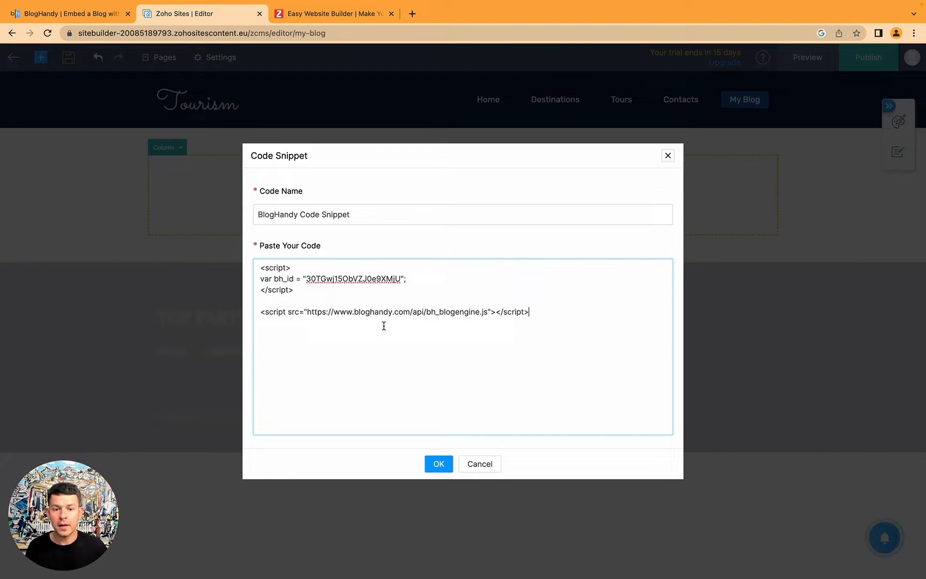
# - Copy BlogHandy's Step 2 blog placeholder code and bring it into Zoho Sites
pyautogui.click(69, 14)
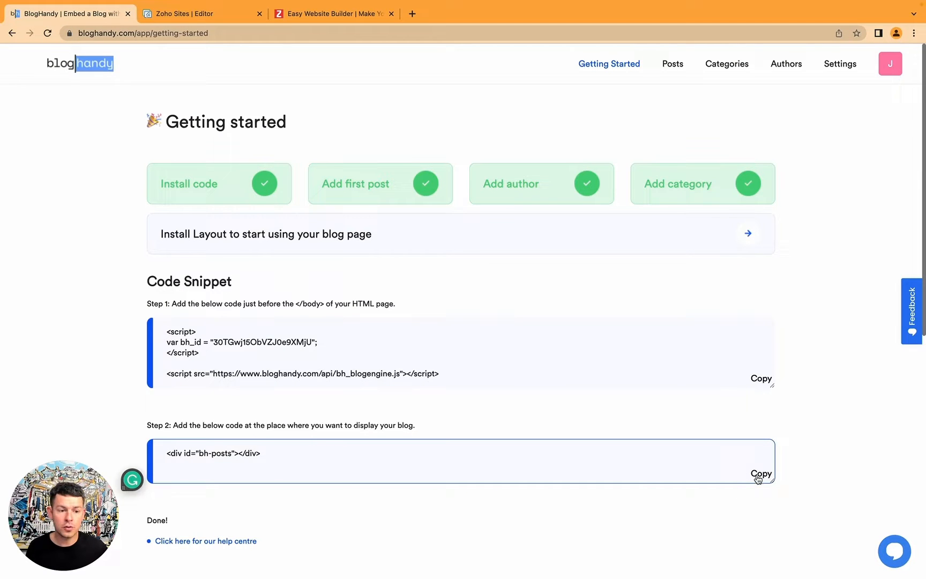
pyautogui.click(761, 473)
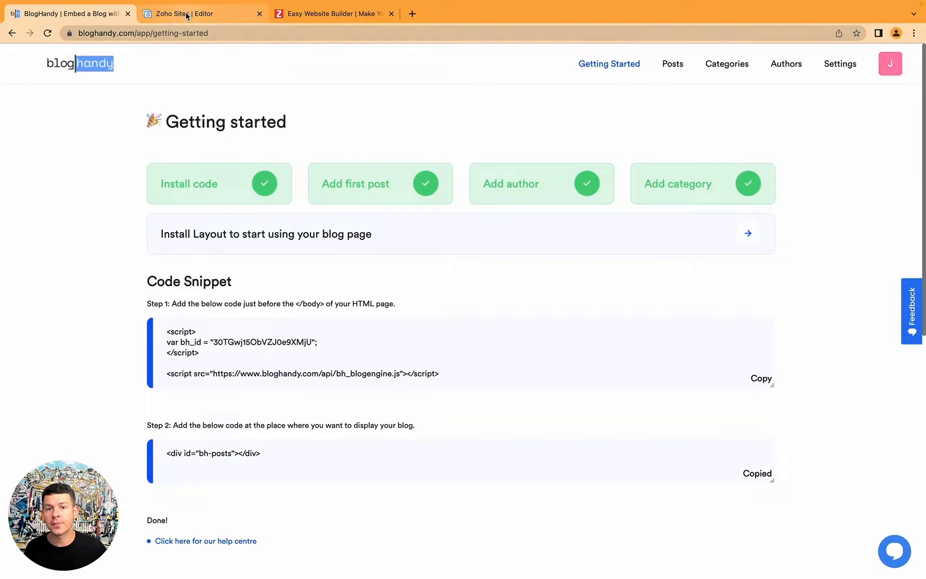
pyautogui.click(201, 13)
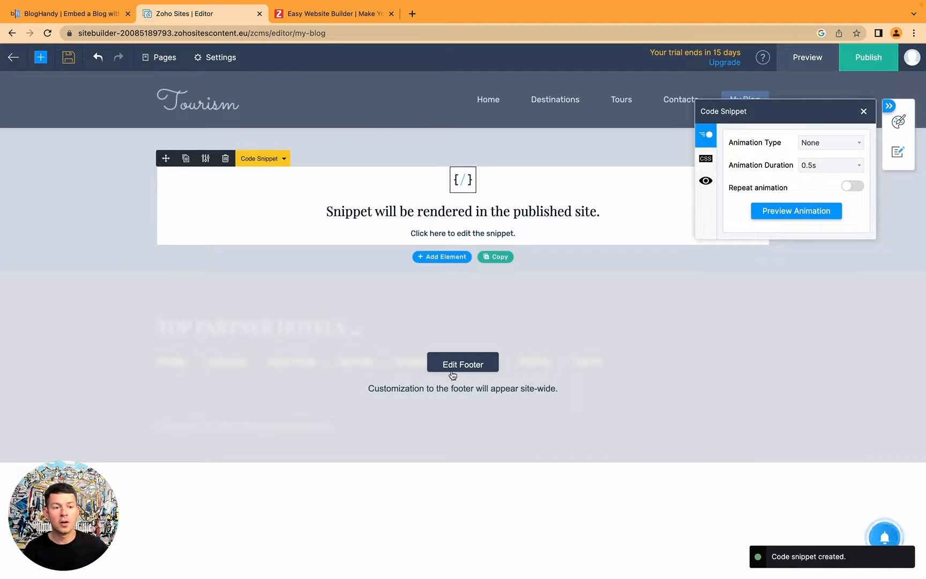
pyautogui.moveTo(582, 183)
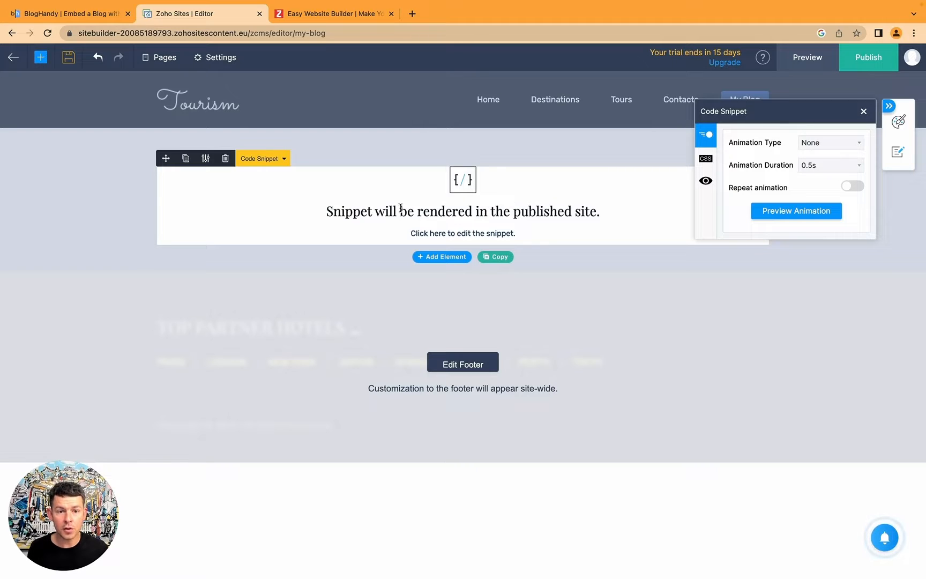
pyautogui.moveTo(523, 203)
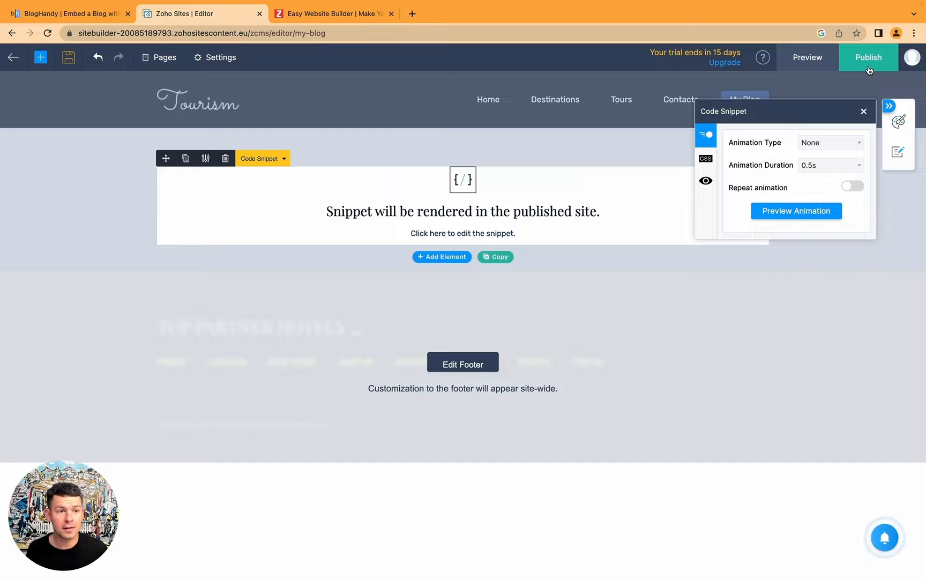
# - Publish the site at bloghandytravel.zohosites.eu and view the live homepage
pyautogui.click(869, 57)
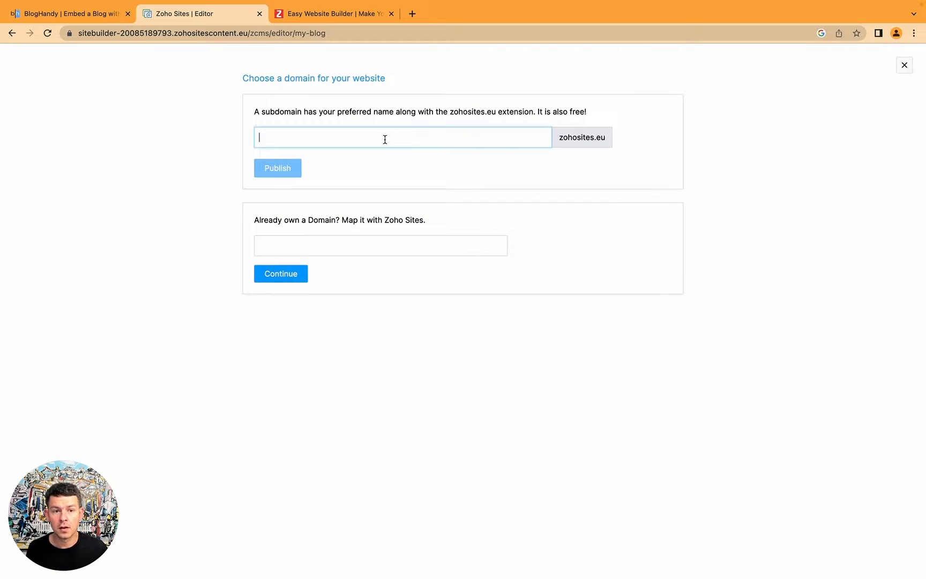
pyautogui.write('bloghandytravel')
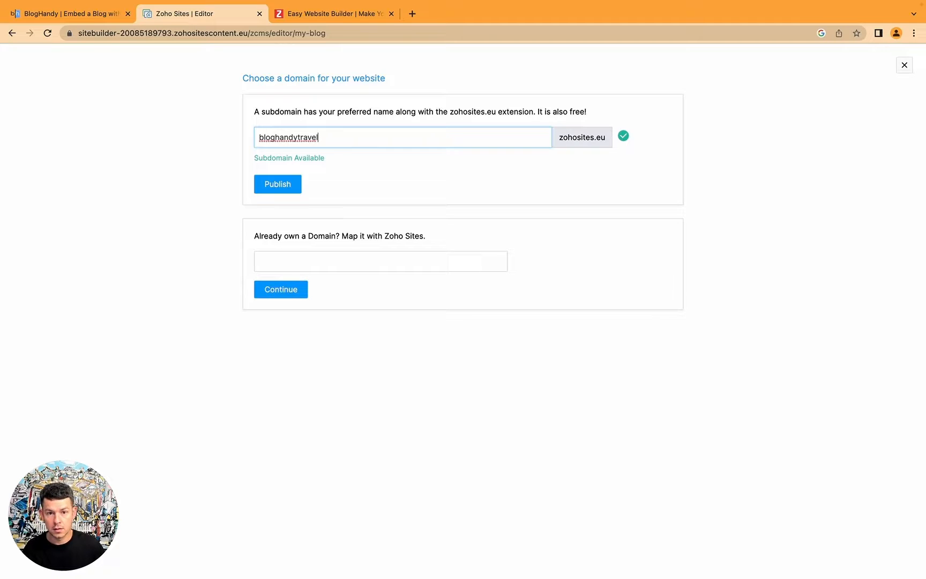
pyautogui.click(276, 183)
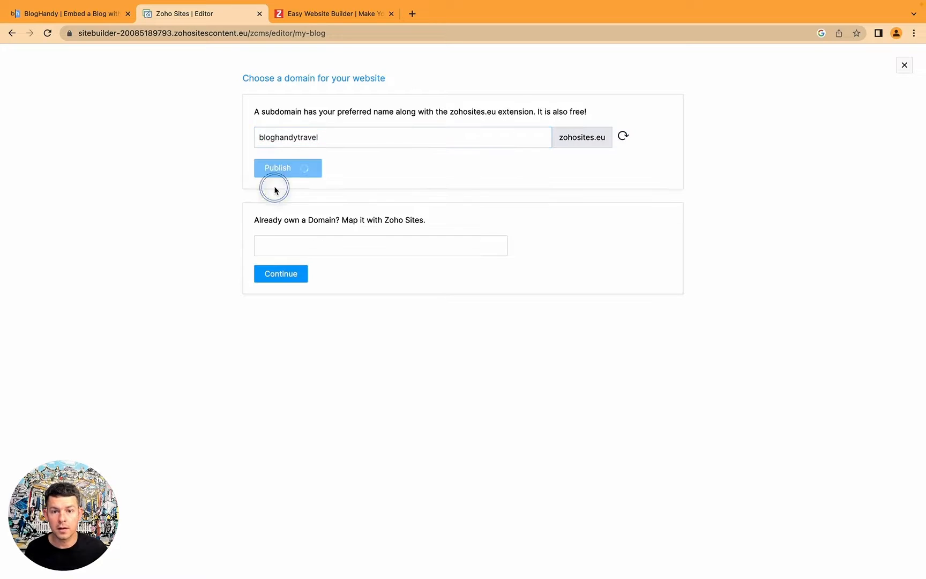
pyautogui.click(278, 167)
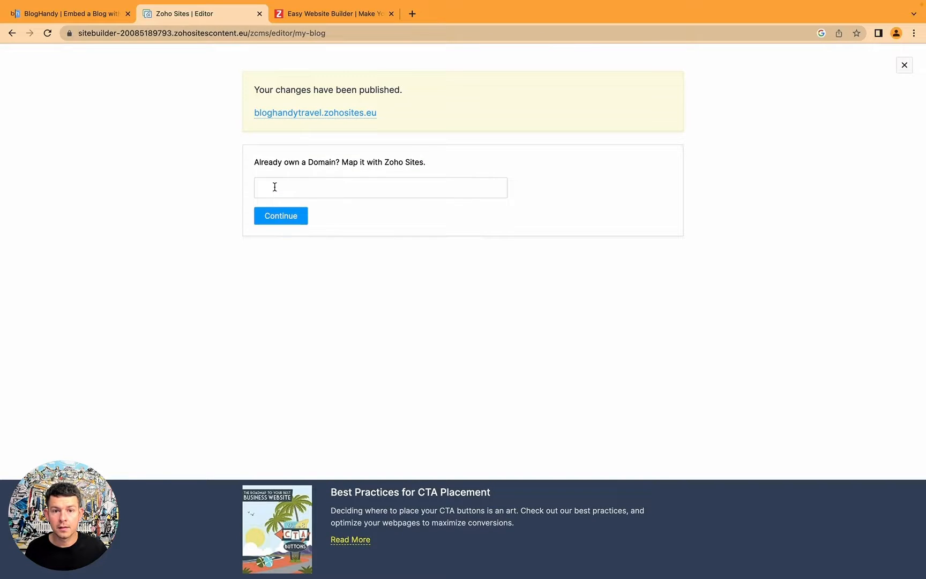
pyautogui.click(316, 112)
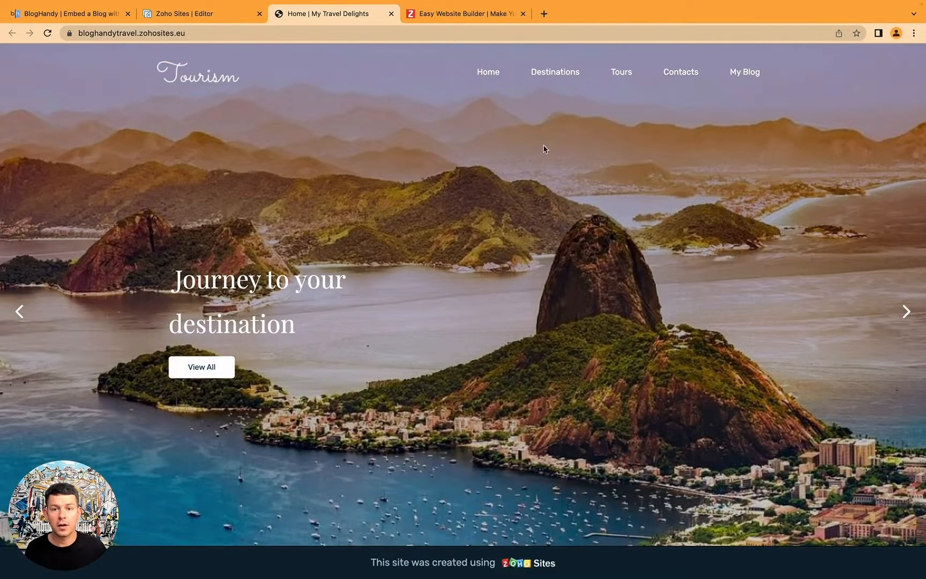
# - Navigate the live site to My Blog and load the embedded BlogHandy posts
pyautogui.scroll(-3)
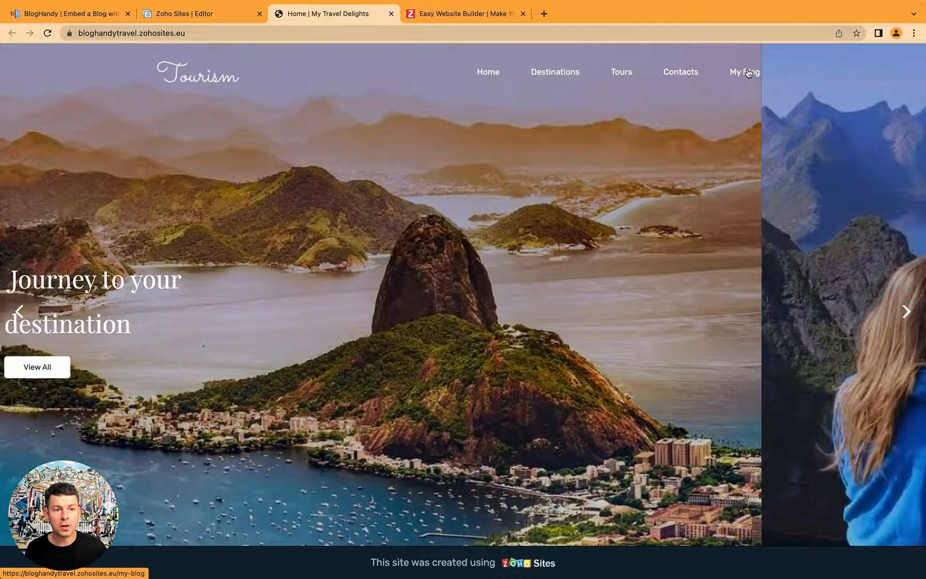
pyautogui.click(744, 72)
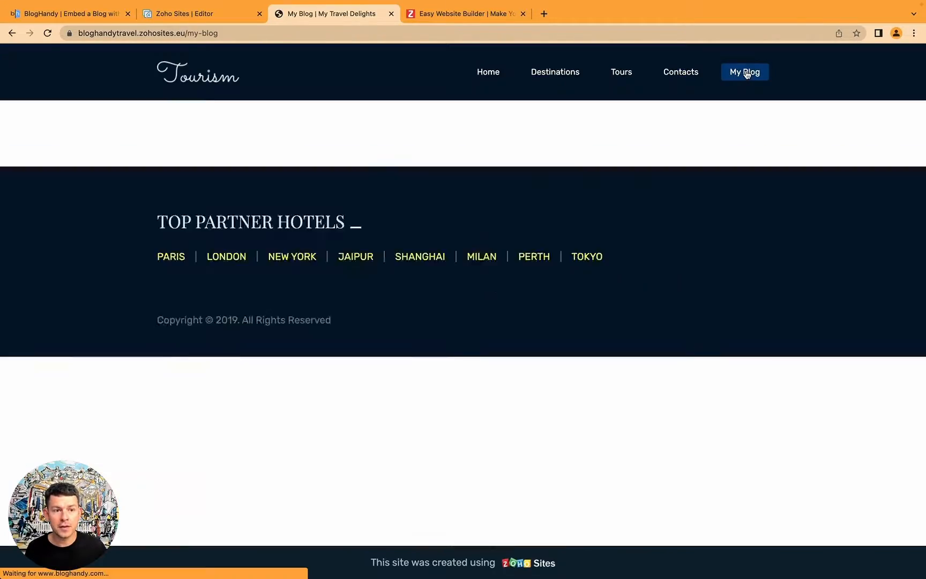
pyautogui.click(744, 72)
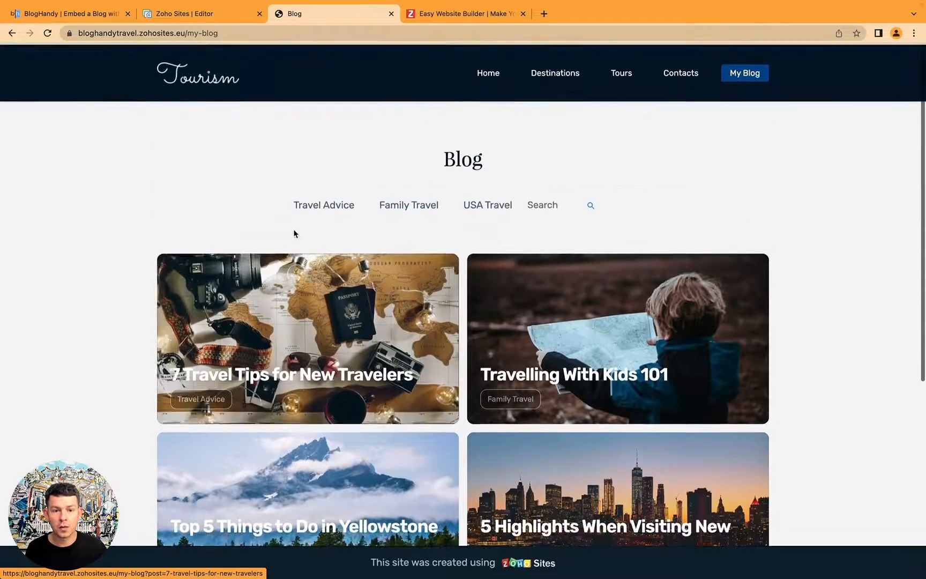
pyautogui.click(488, 205)
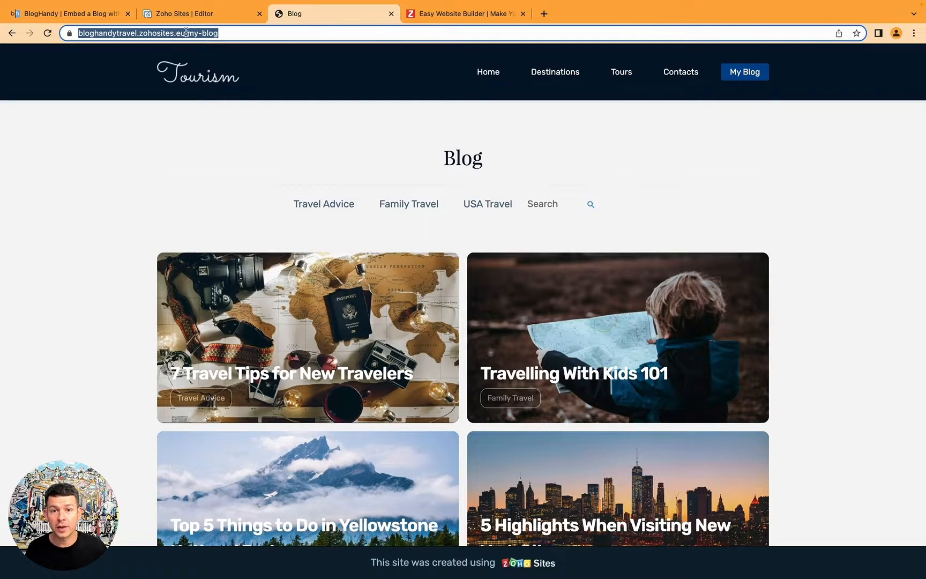
pyautogui.click(71, 13)
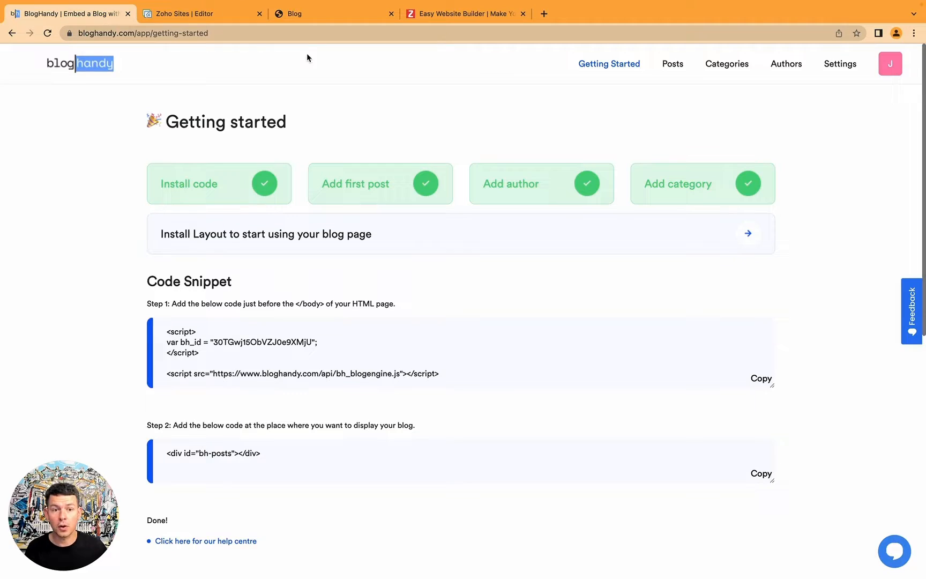
pyautogui.click(840, 65)
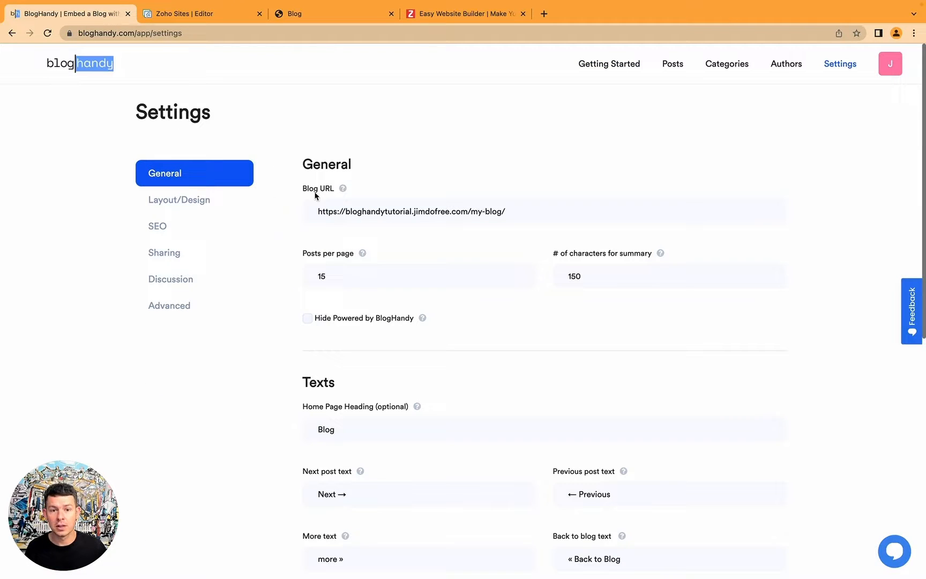
pyautogui.click(437, 211)
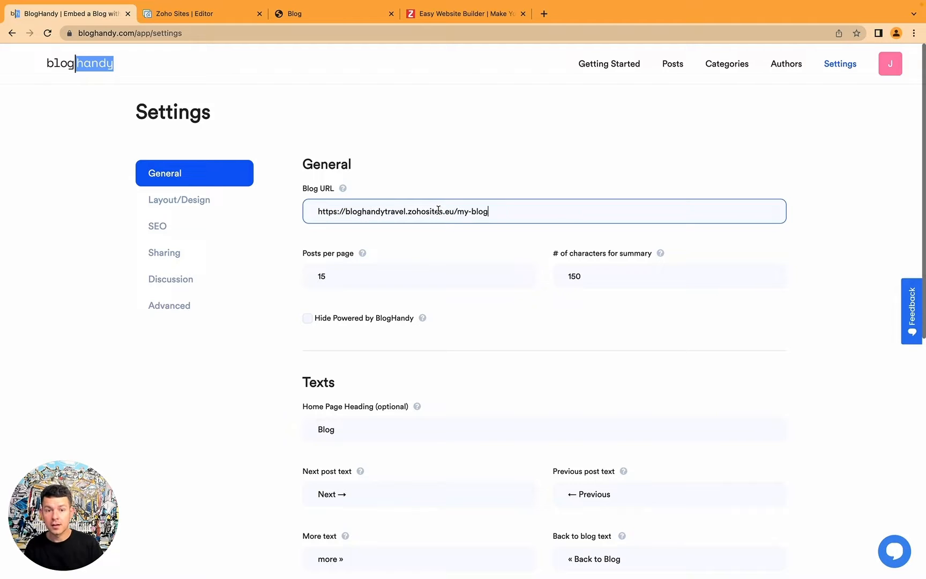
pyautogui.scroll(-3)
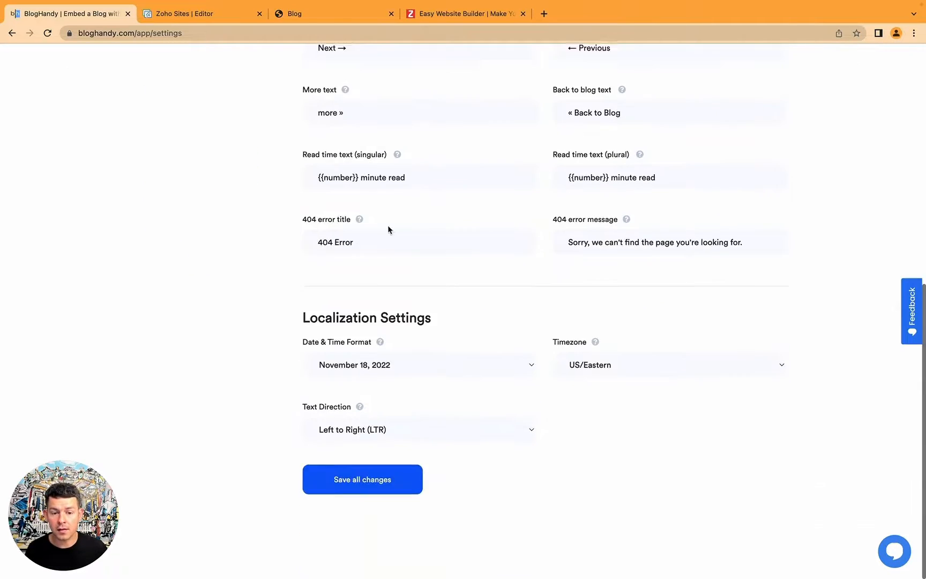
pyautogui.click(363, 479)
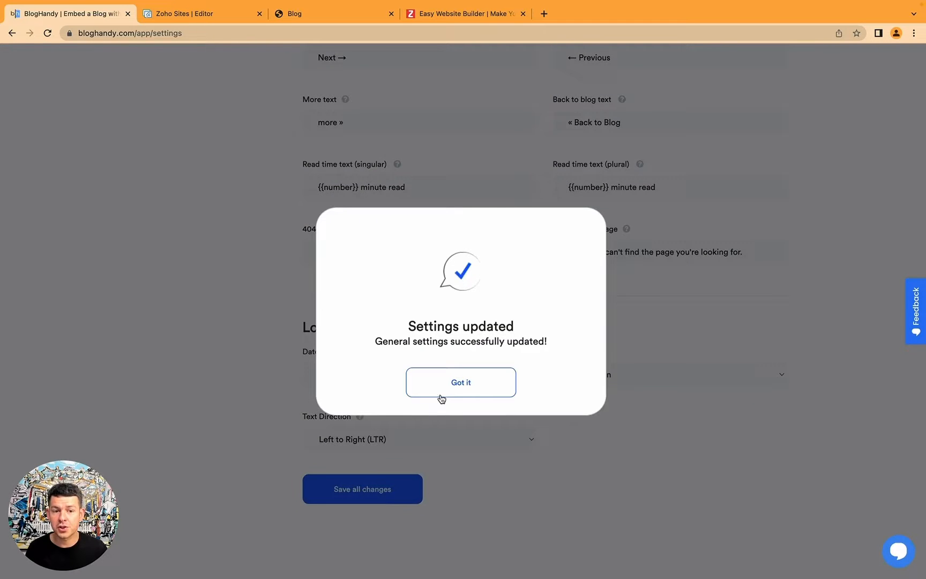
pyautogui.click(461, 383)
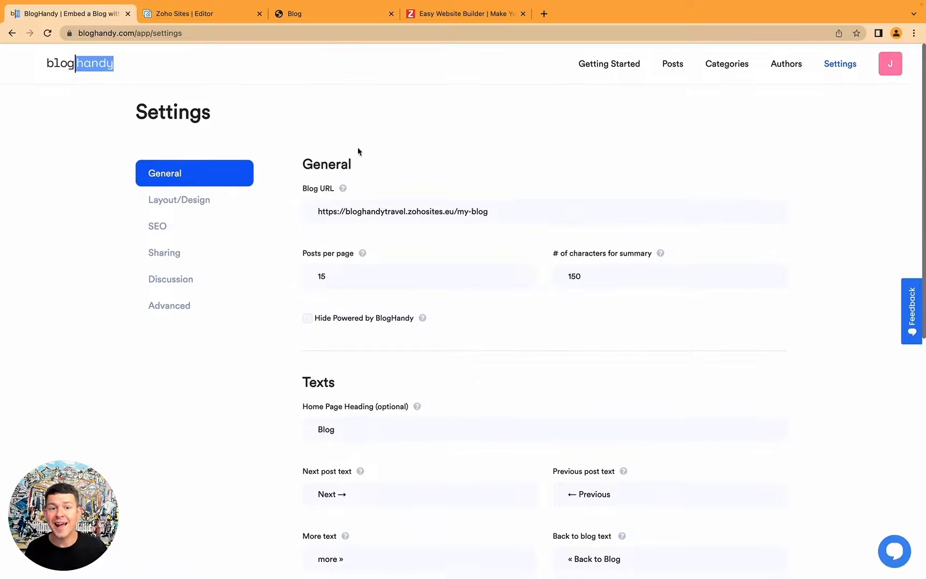
pyautogui.click(333, 13)
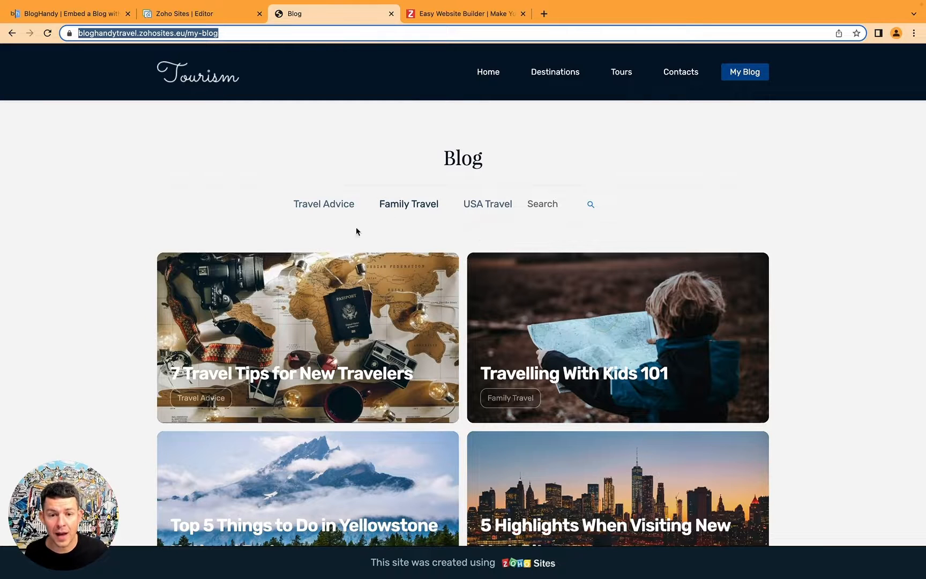
pyautogui.moveTo(670, 322)
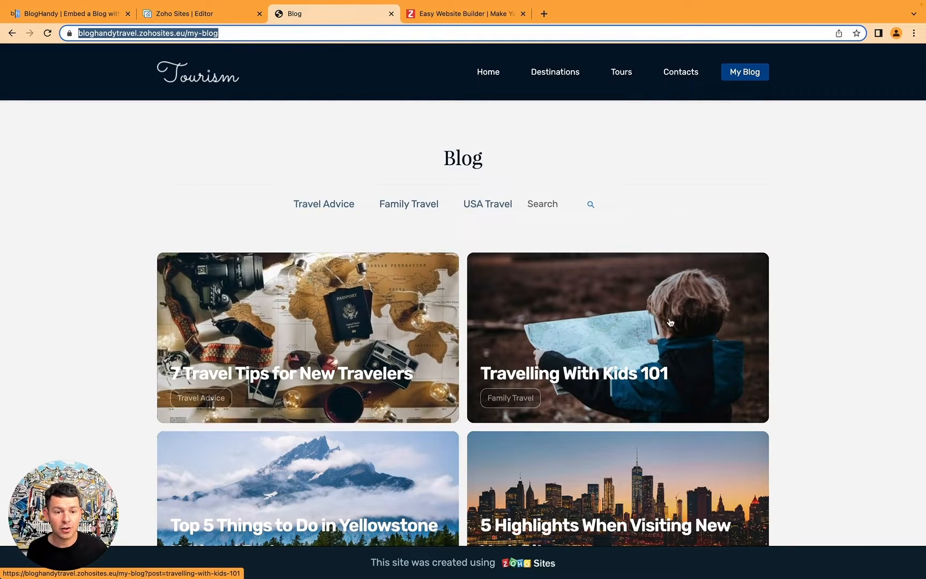
pyautogui.click(616, 337)
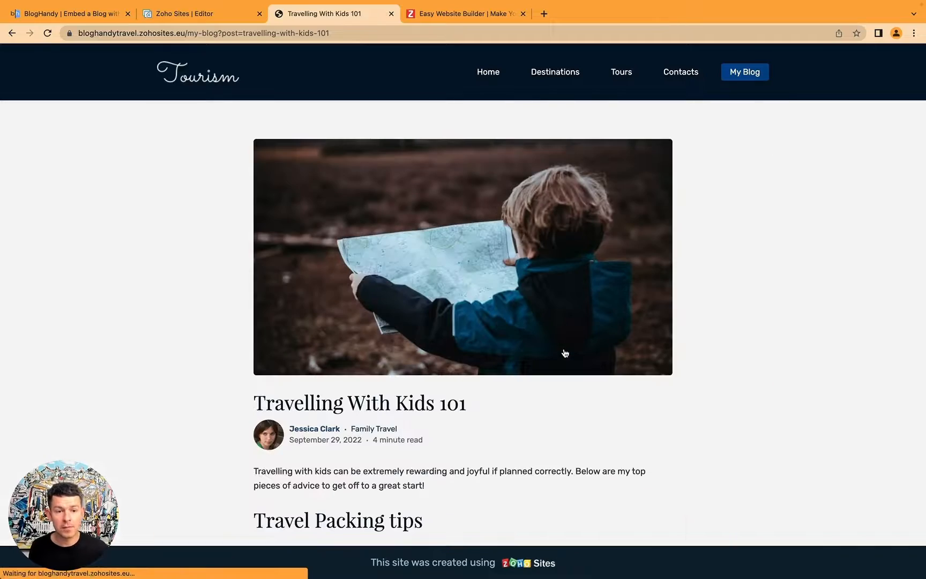
pyautogui.scroll(-3)
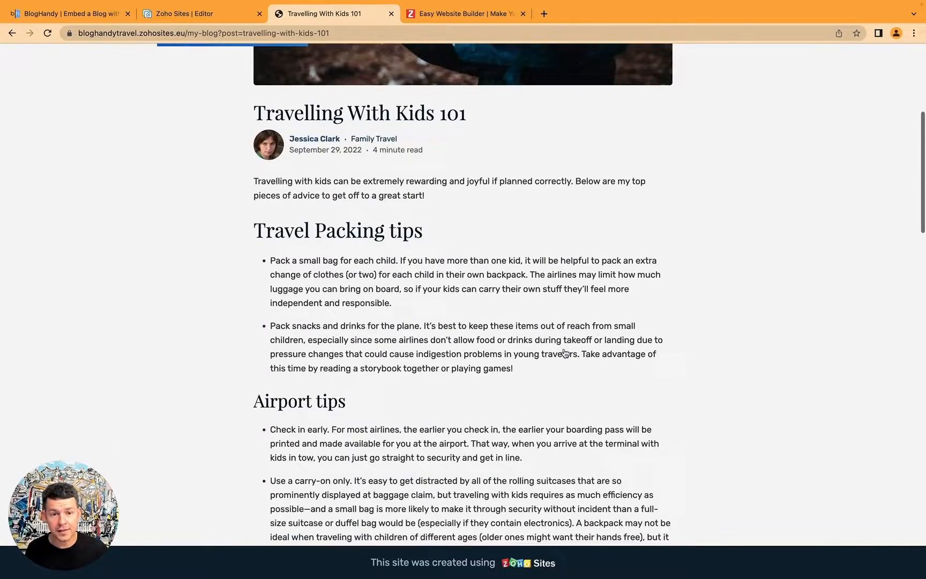
pyautogui.scroll(-3)
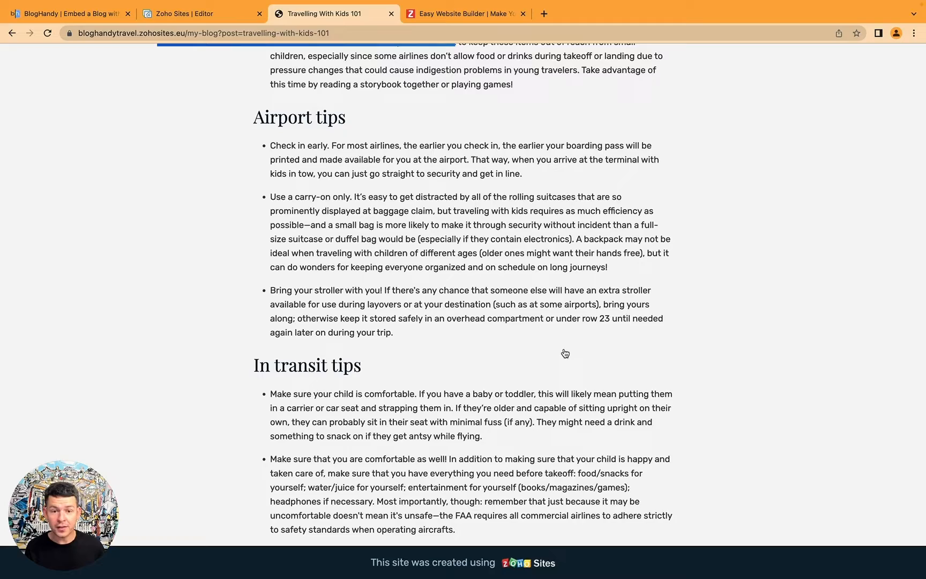
pyautogui.scroll(-3)
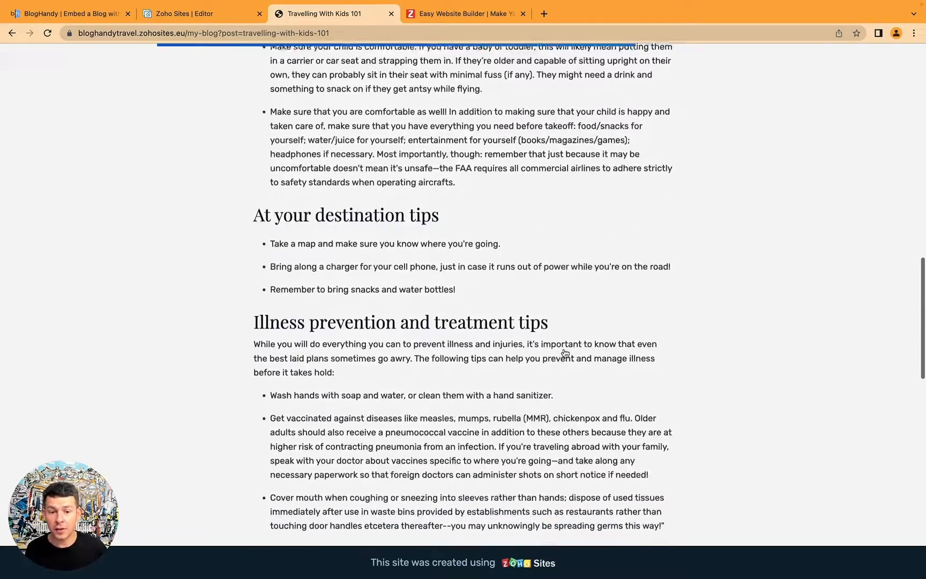
pyautogui.scroll(3)
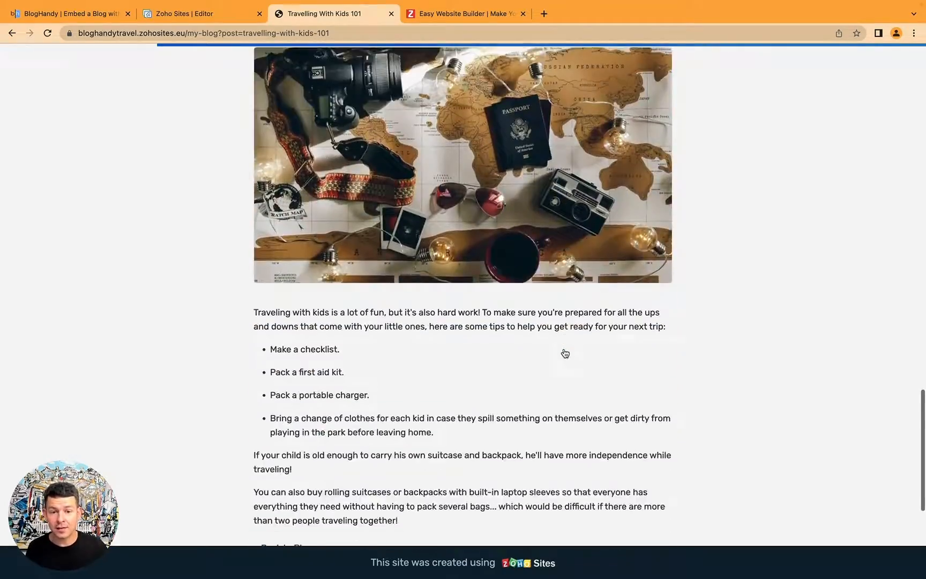
pyautogui.scroll(-3)
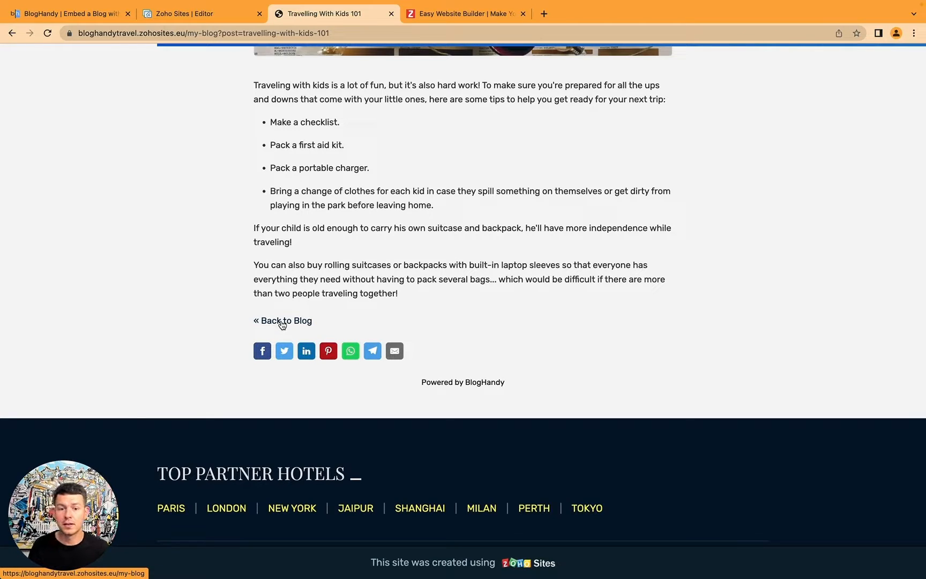
pyautogui.click(287, 321)
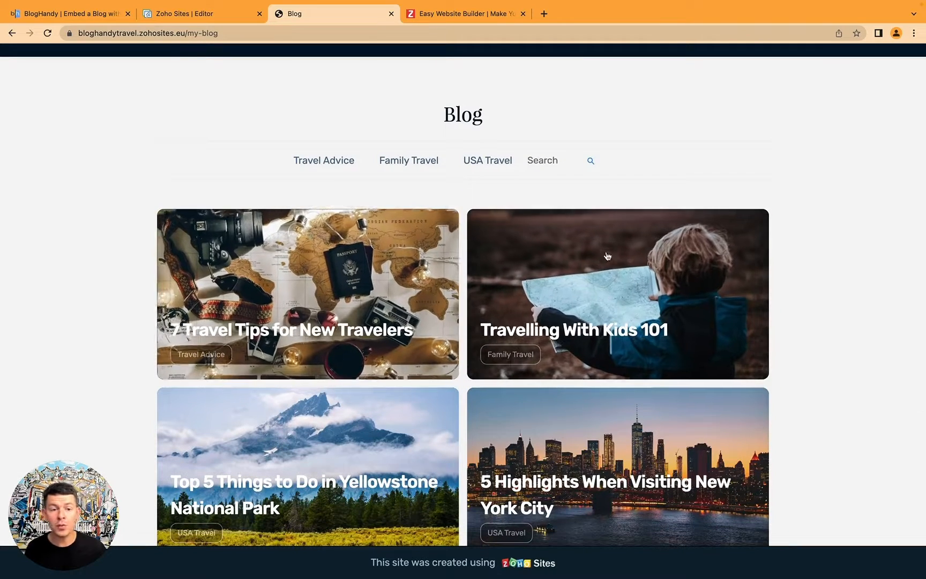
pyautogui.scroll(-3)
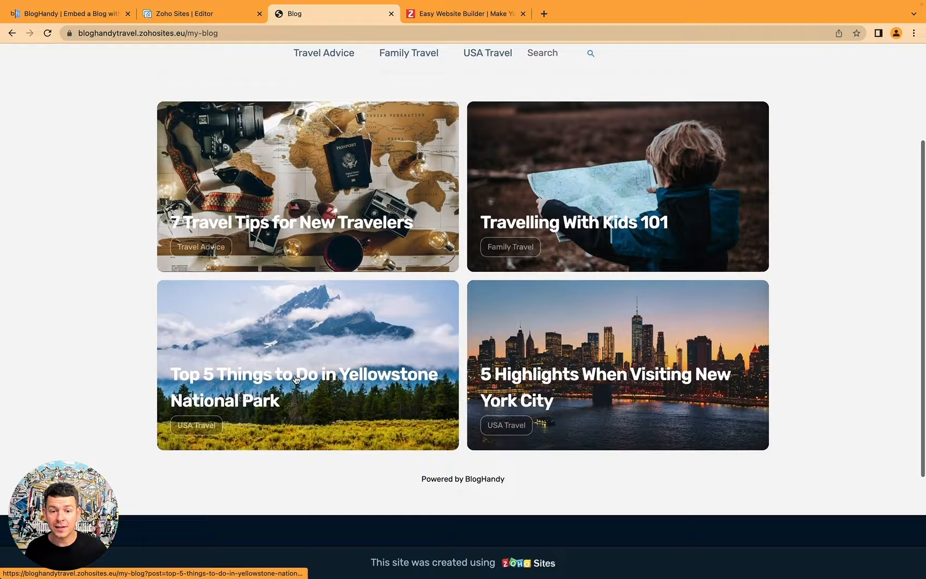
pyautogui.moveTo(438, 180)
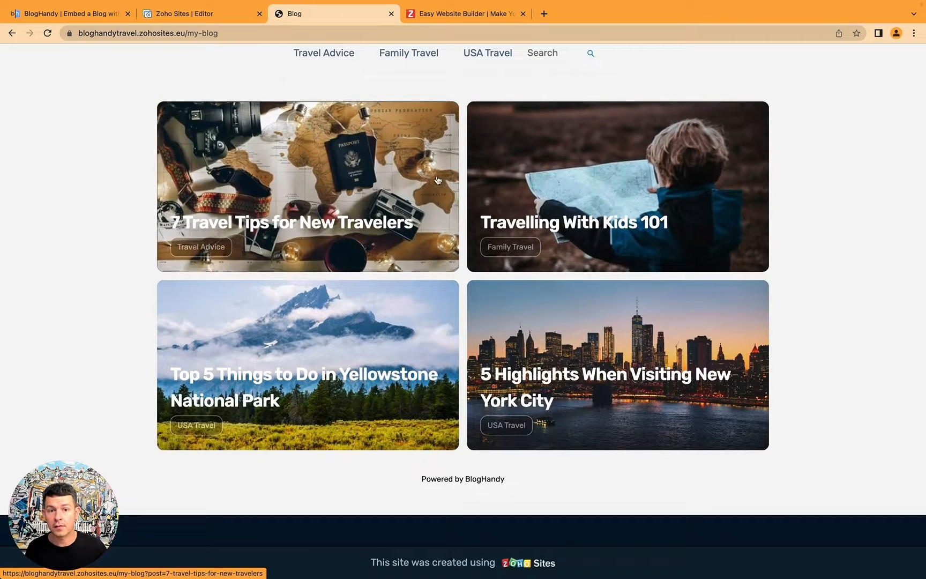
# - In BlogHandy's Layout/Design settings, turn on Modern Grid as the main-page blog layout
pyautogui.click(69, 13)
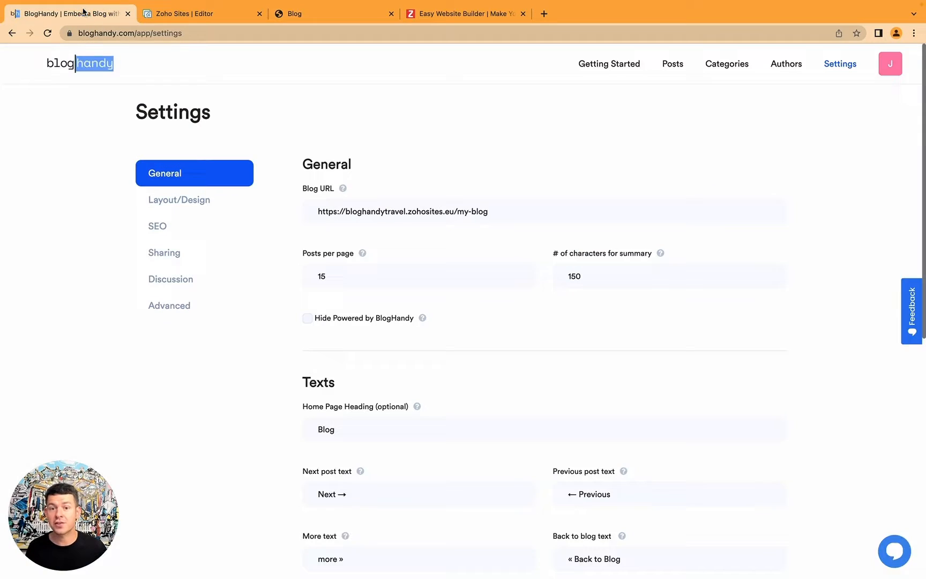
pyautogui.moveTo(192, 191)
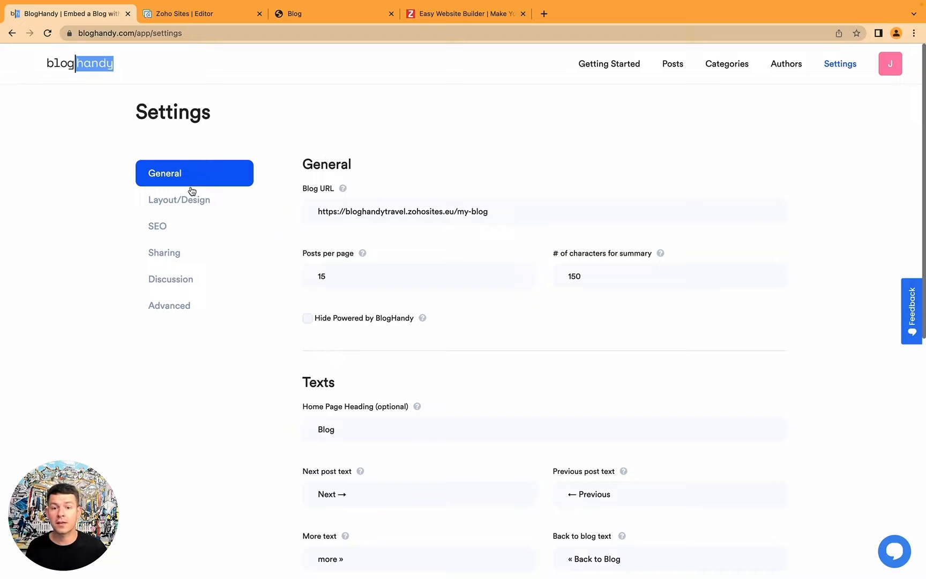
pyautogui.click(179, 200)
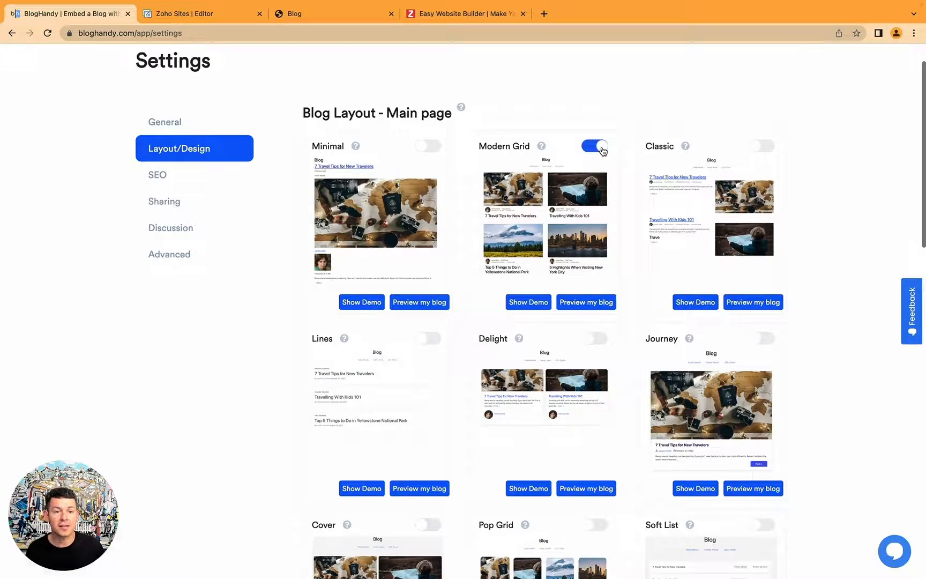
pyautogui.click(335, 14)
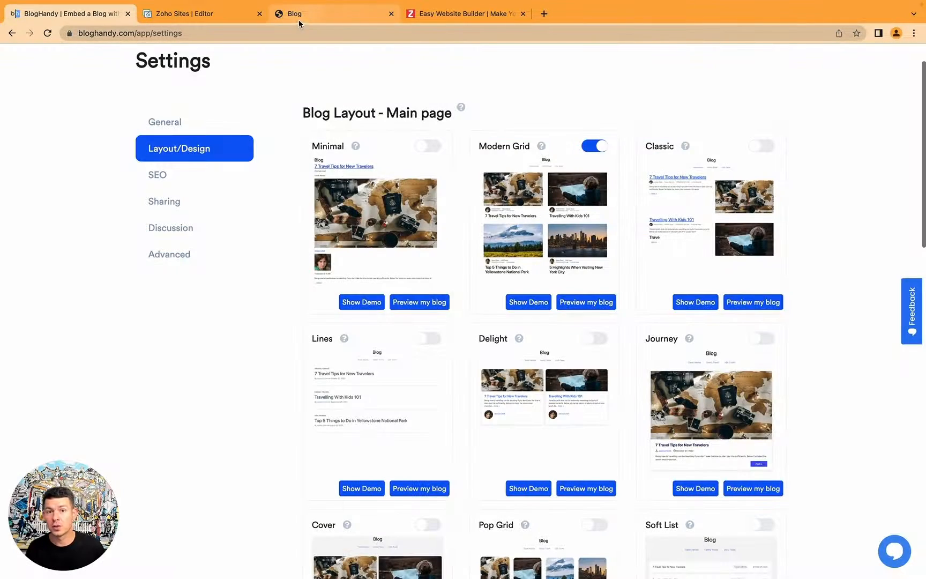
pyautogui.click(333, 14)
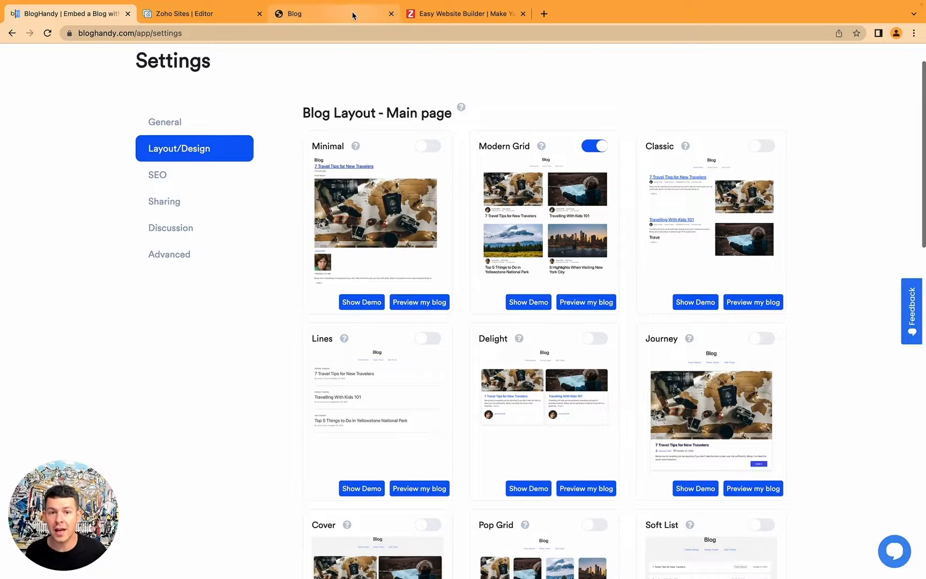
# - Turn on Pop Grid as the main-page layout and check the live blog shows it
pyautogui.click(331, 13)
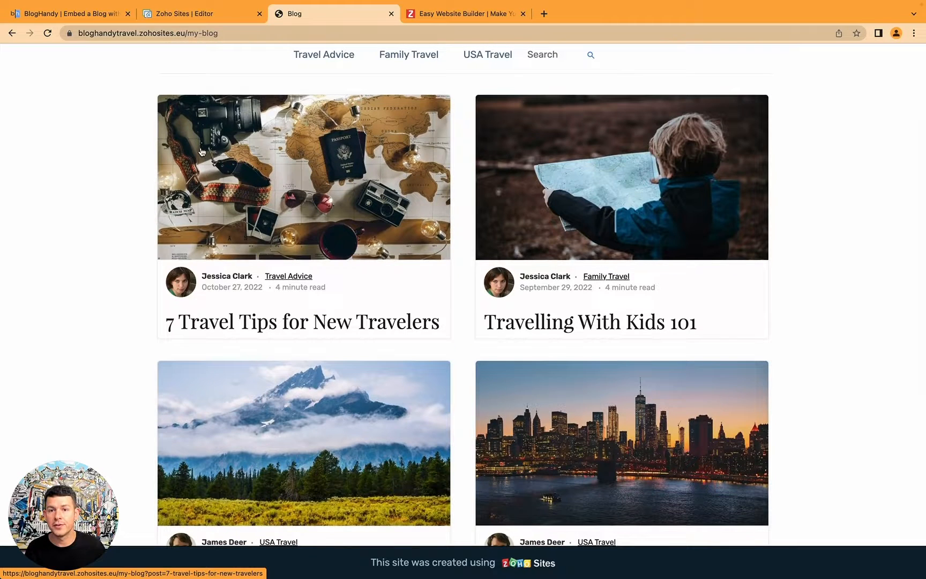
pyautogui.click(71, 13)
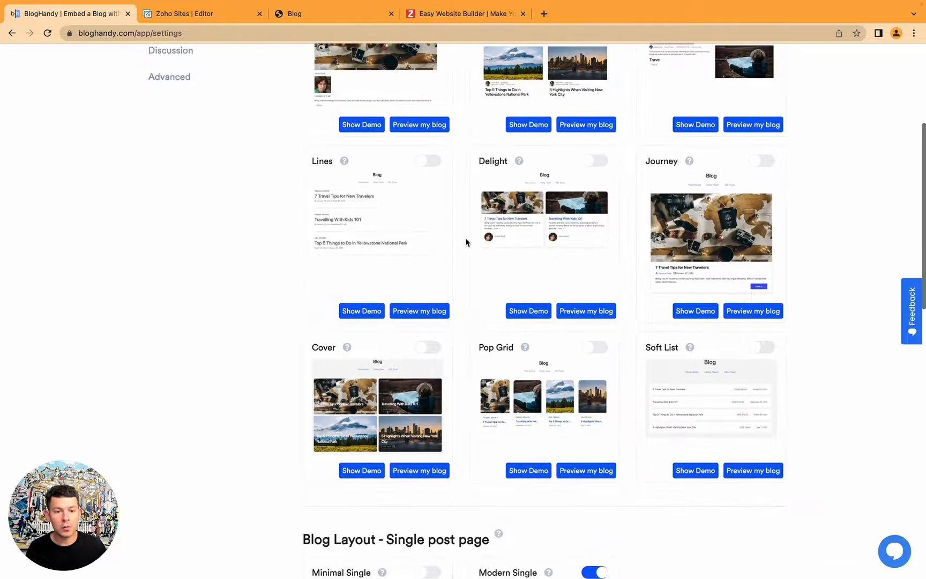
pyautogui.scroll(-3)
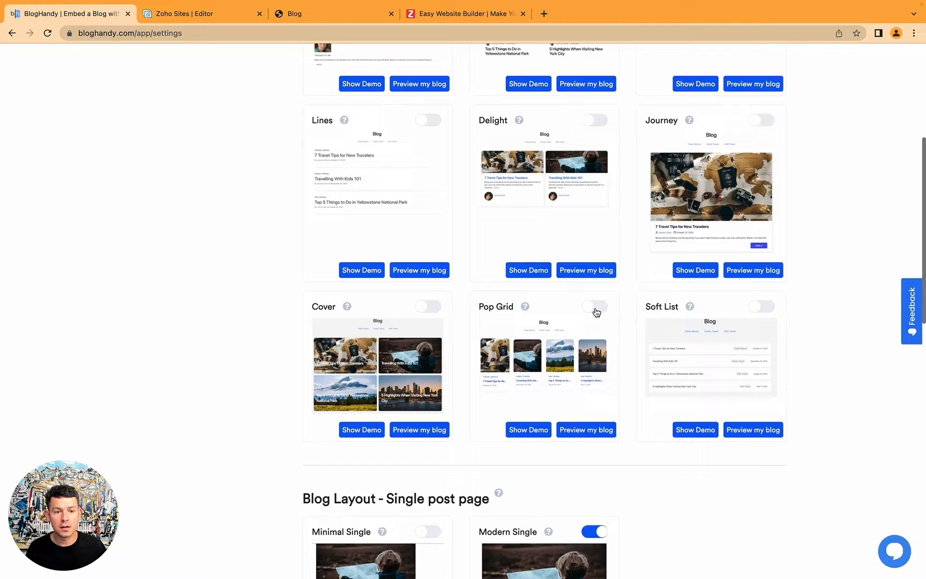
pyautogui.click(595, 306)
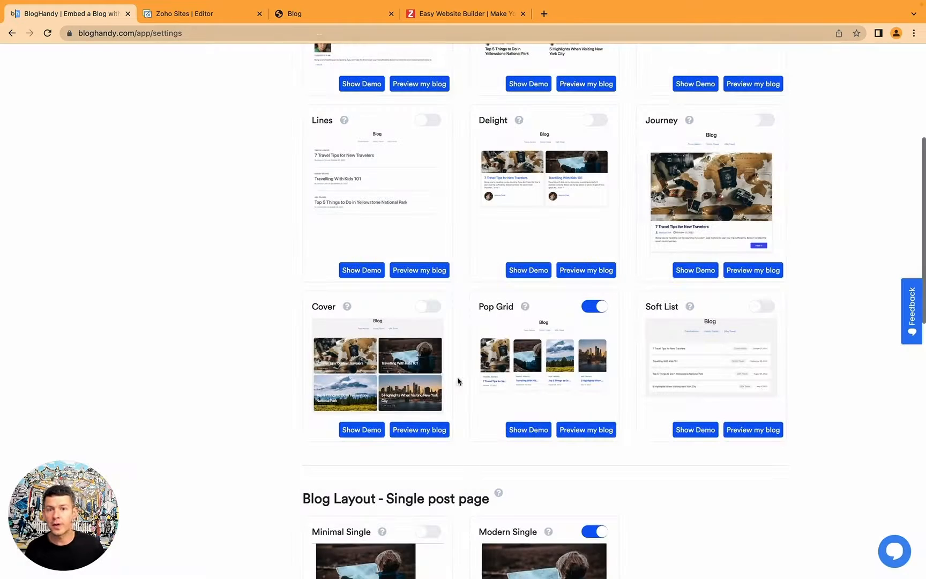
pyautogui.click(333, 12)
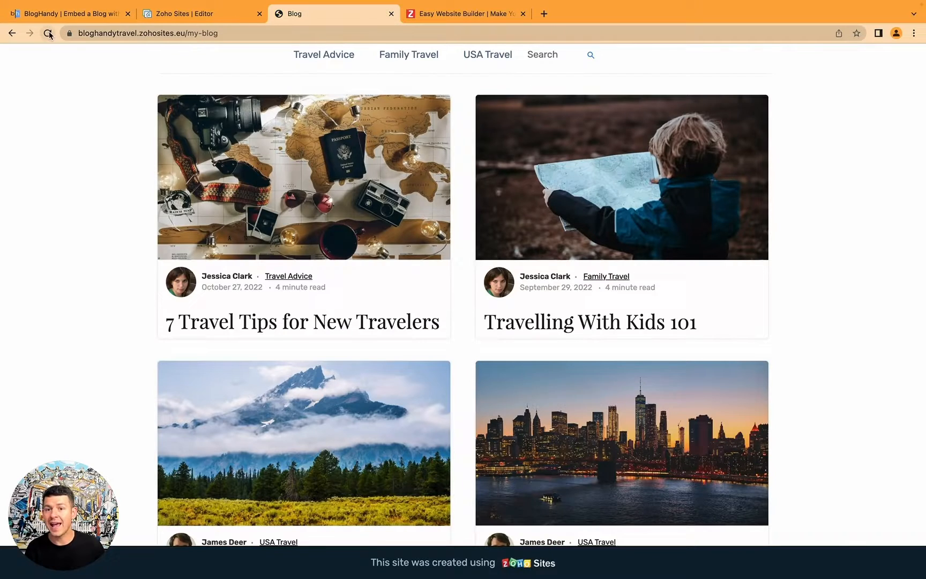
pyautogui.click(70, 13)
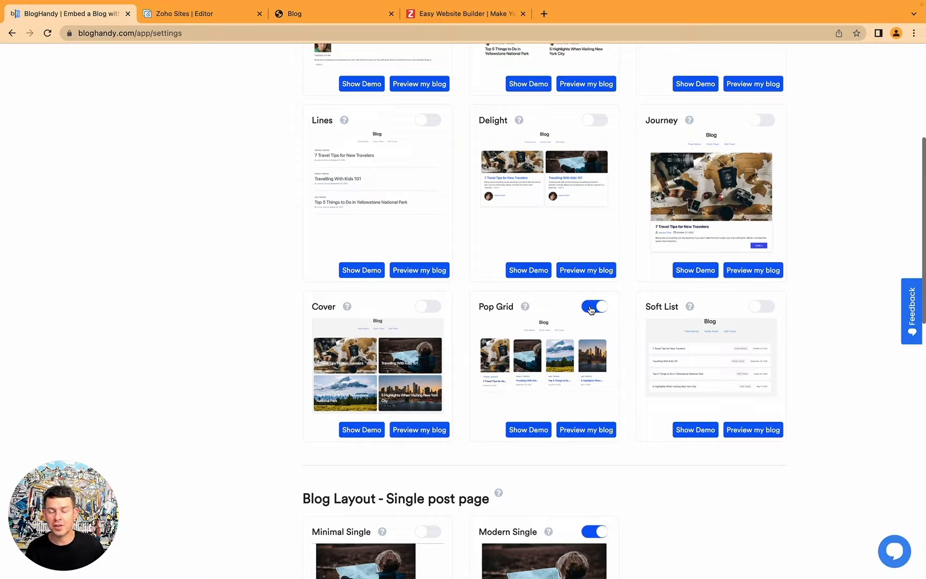